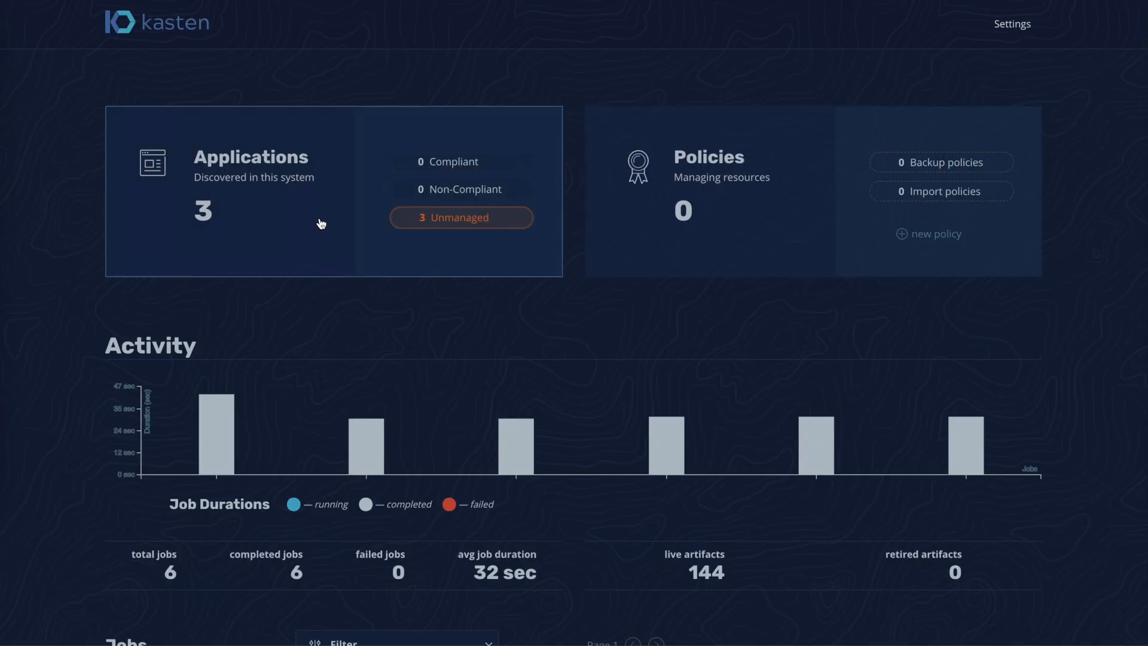
- Review gitlab's Application Details: five data volumes, workloads, networking and config
click(251, 156)
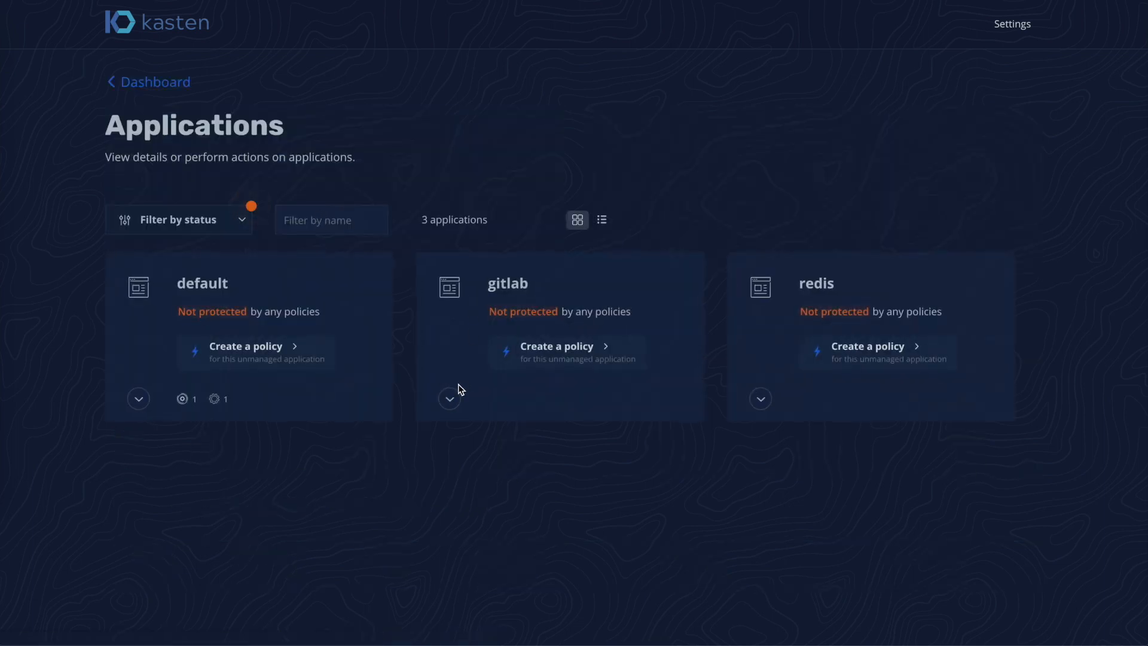
click(449, 398)
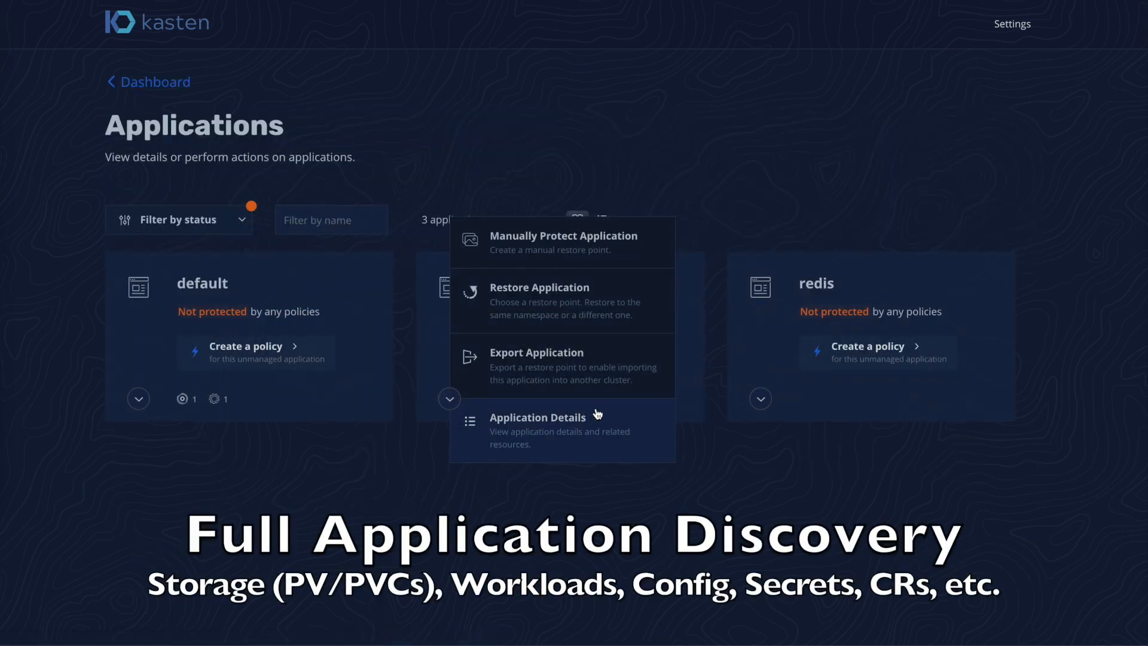
click(538, 417)
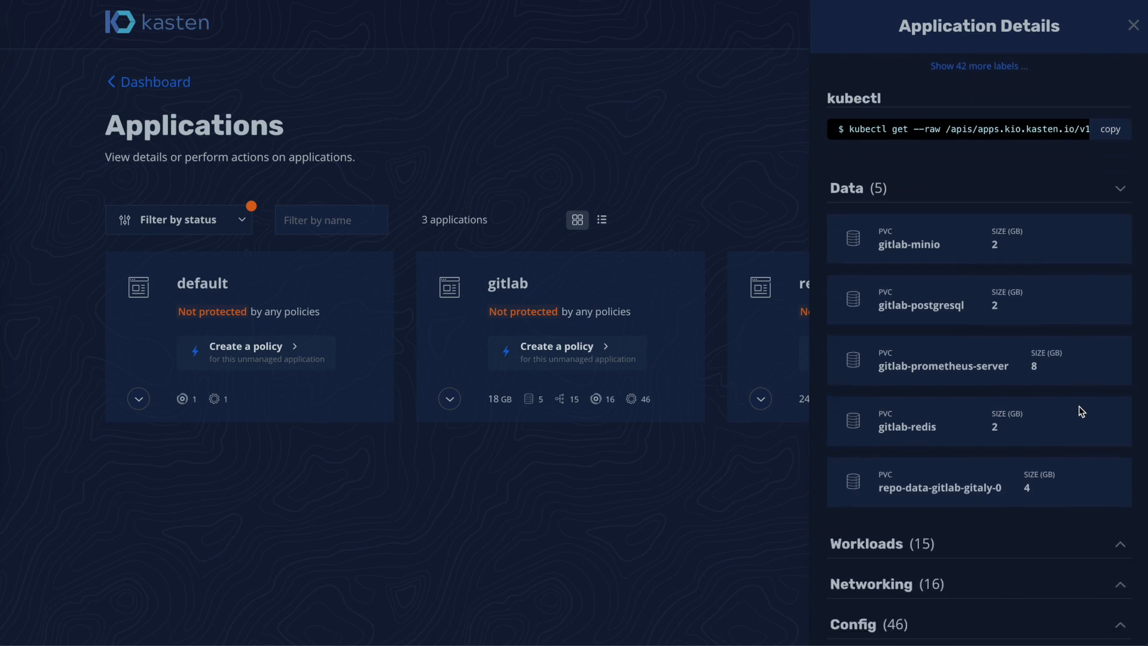
scroll(down, 3)
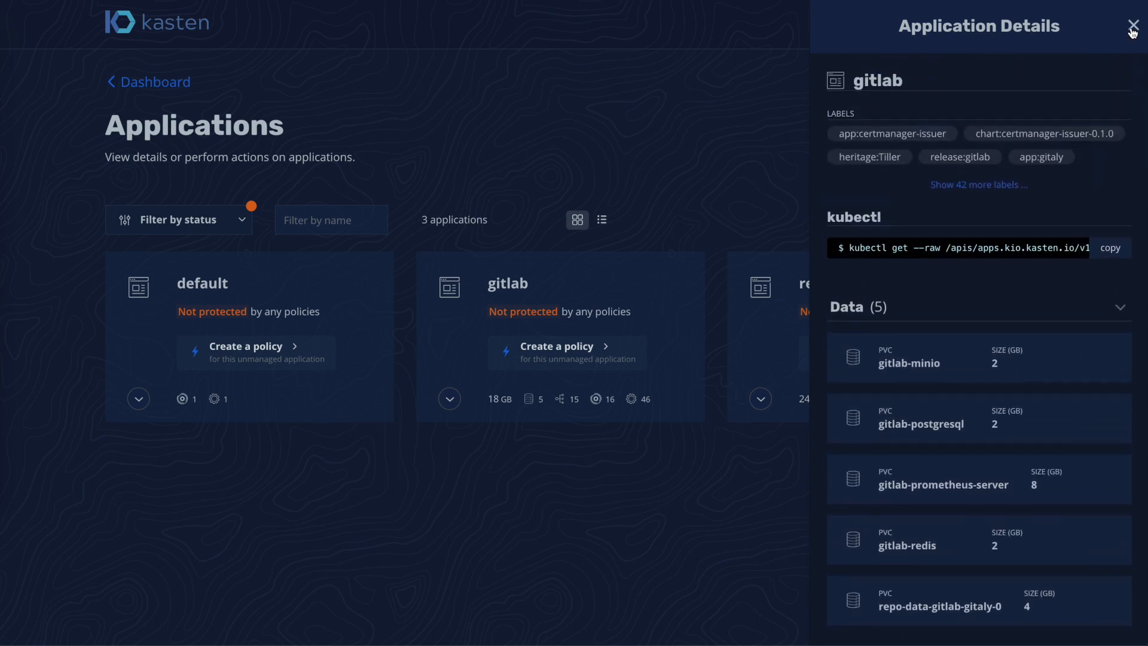
click(1132, 26)
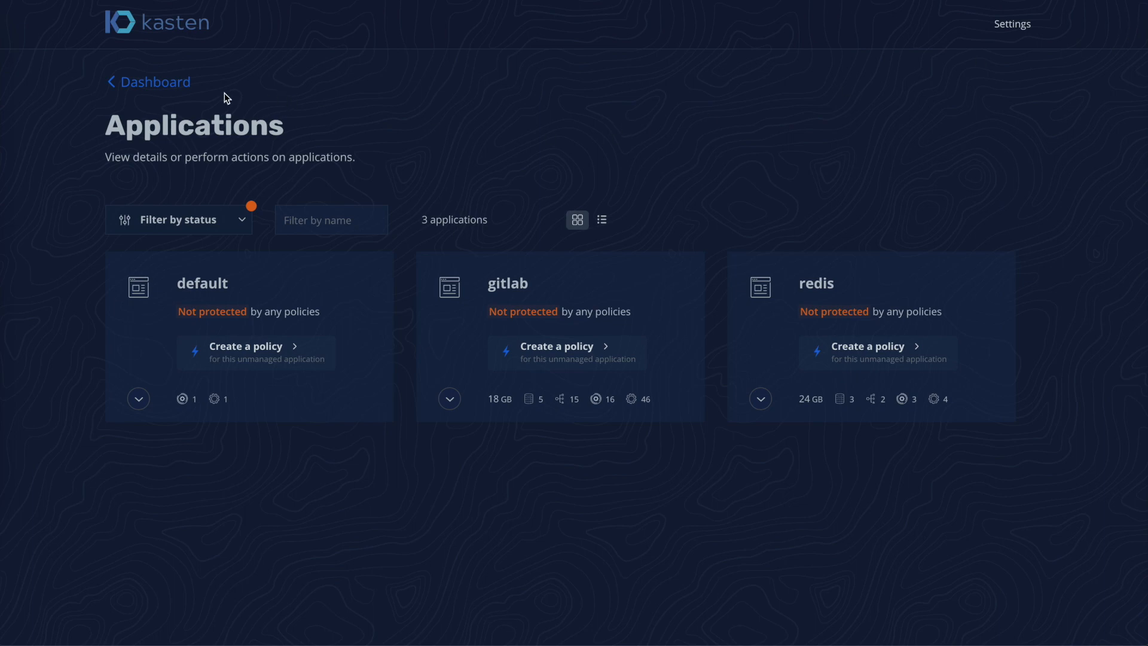
- From the dashboard's Policies card, begin a new policy named backup-gitlab
click(148, 82)
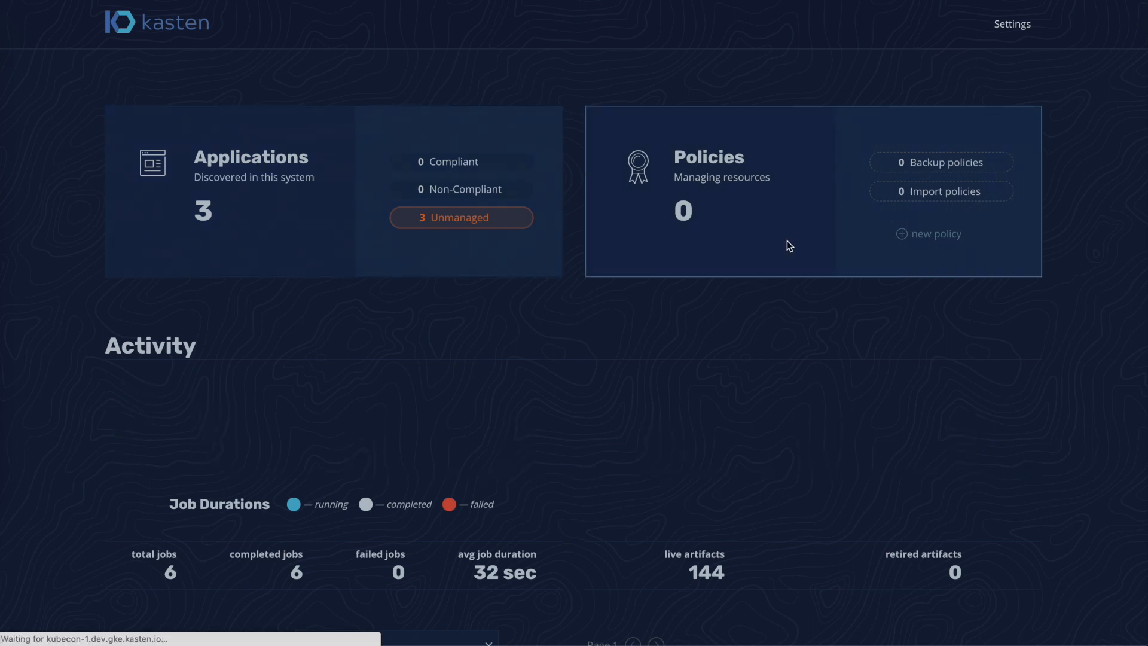
click(936, 234)
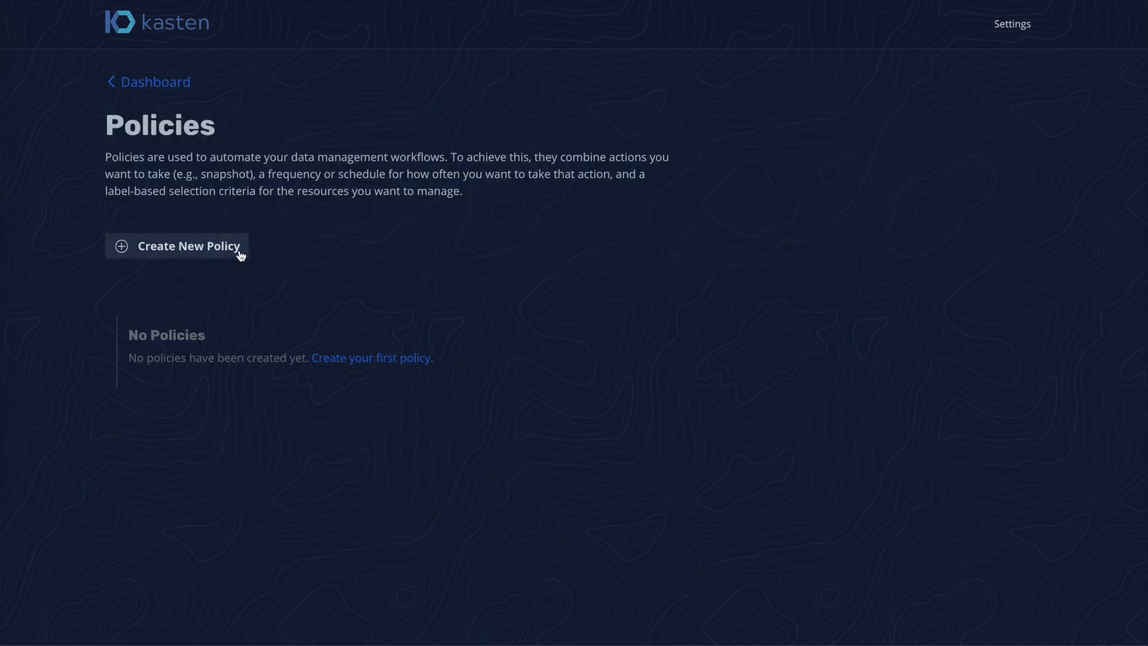
click(176, 246)
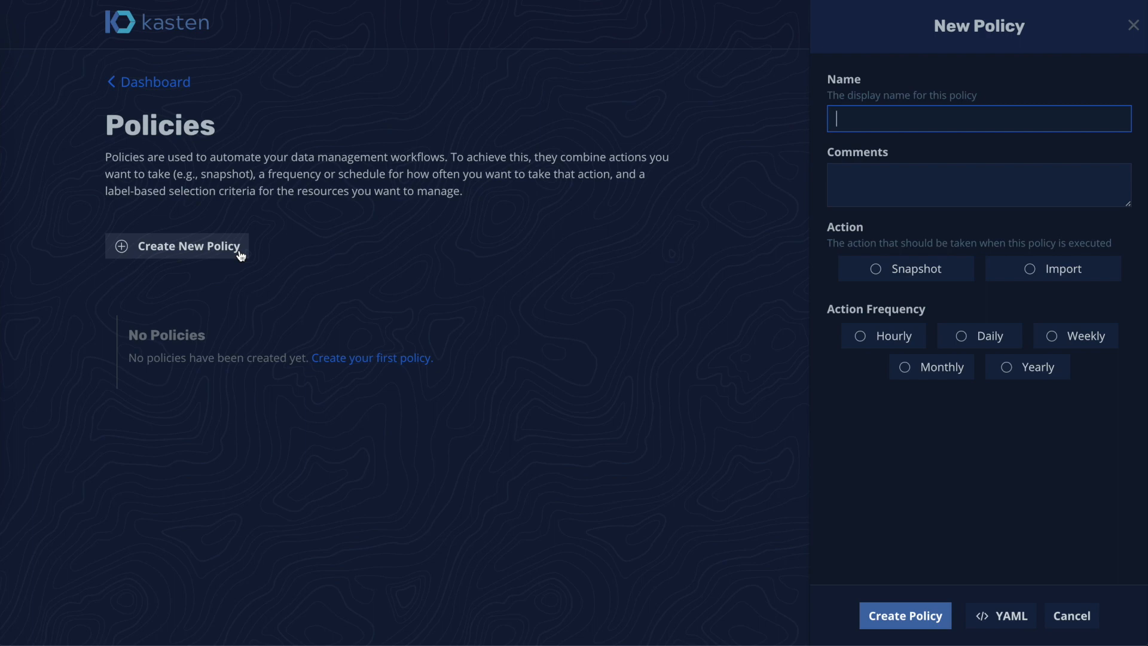
text(backup-gitlab)
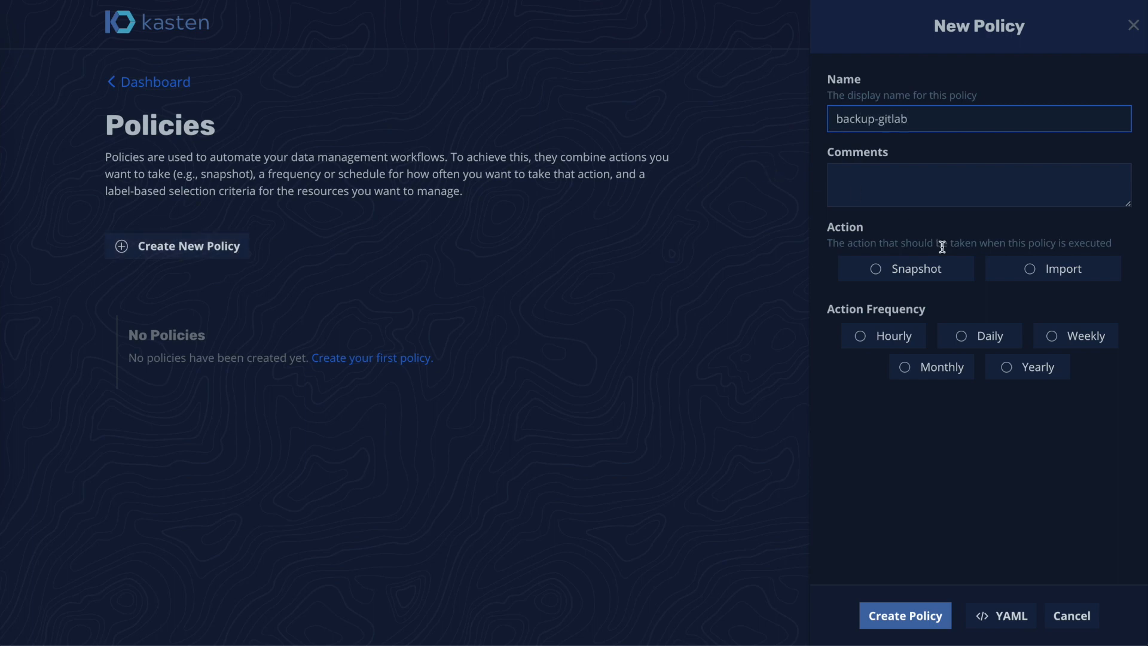
- Set backup-gitlab to Snapshot, Hourly, targeting the gitlab application by name
click(906, 268)
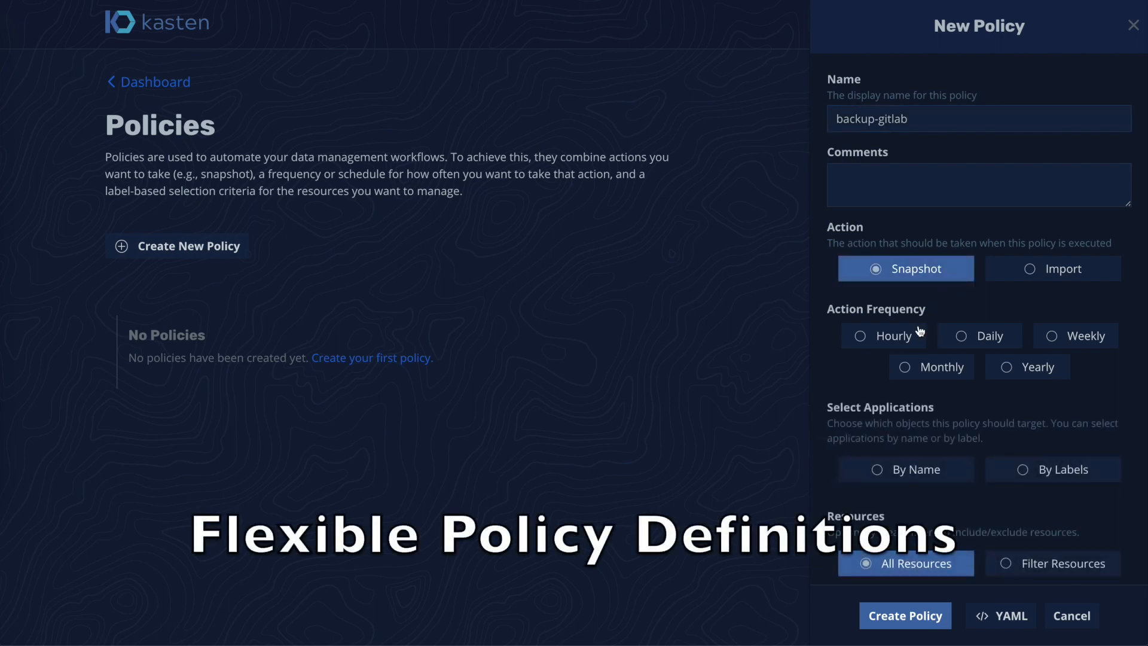
click(883, 335)
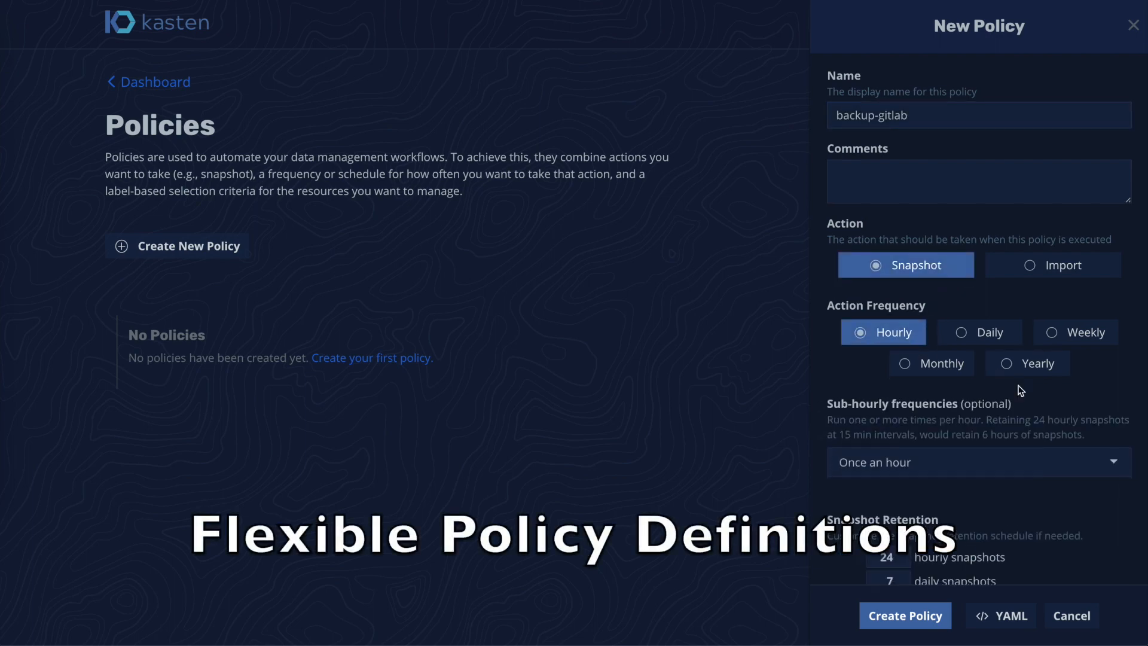
scroll(down, 3)
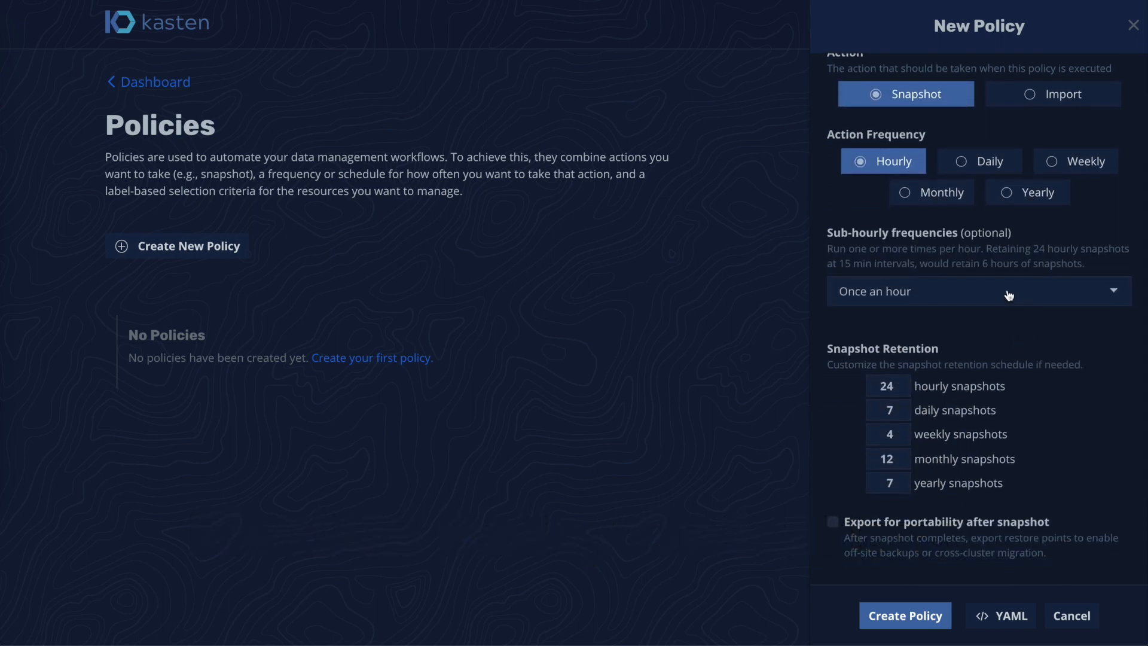
click(976, 291)
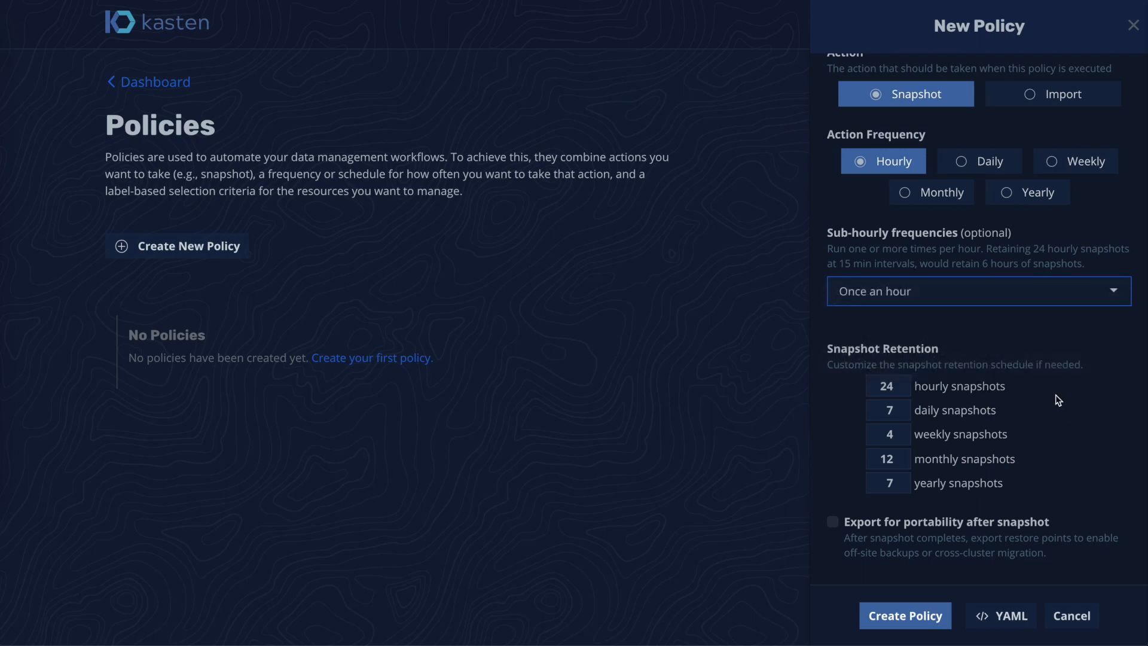
scroll(down, 3)
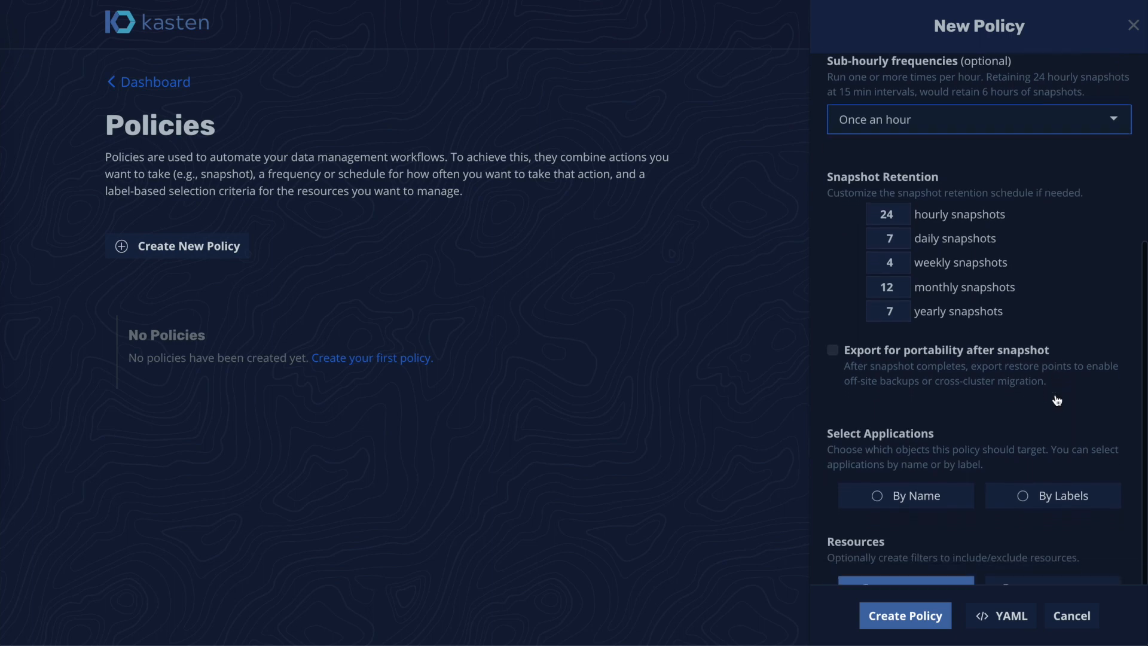
click(906, 340)
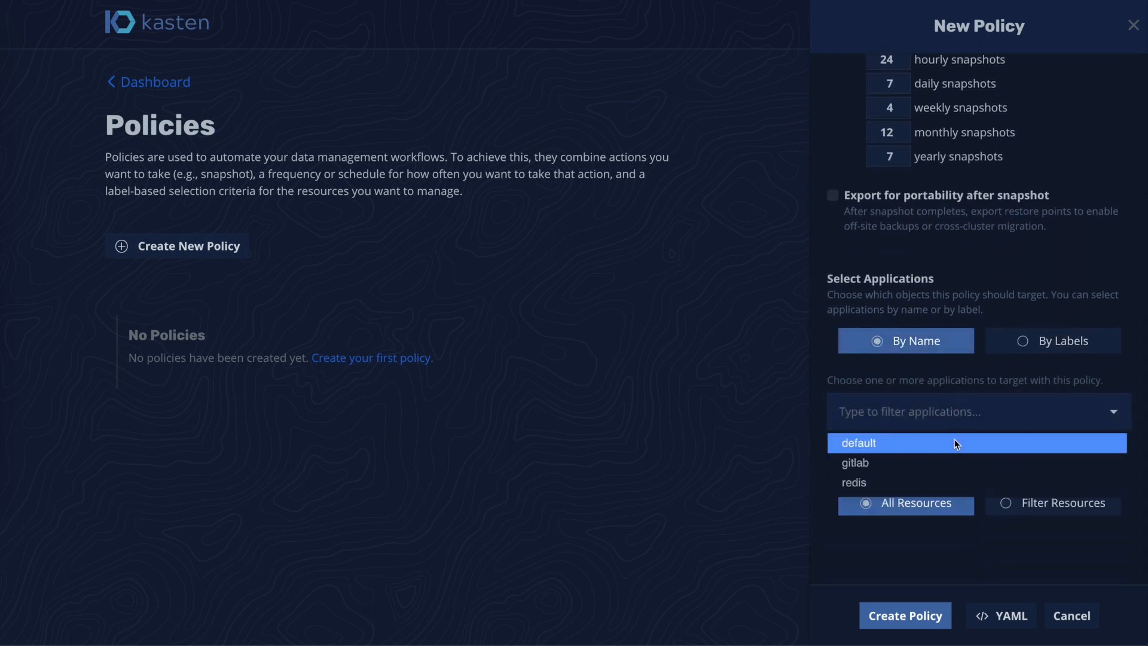
click(854, 463)
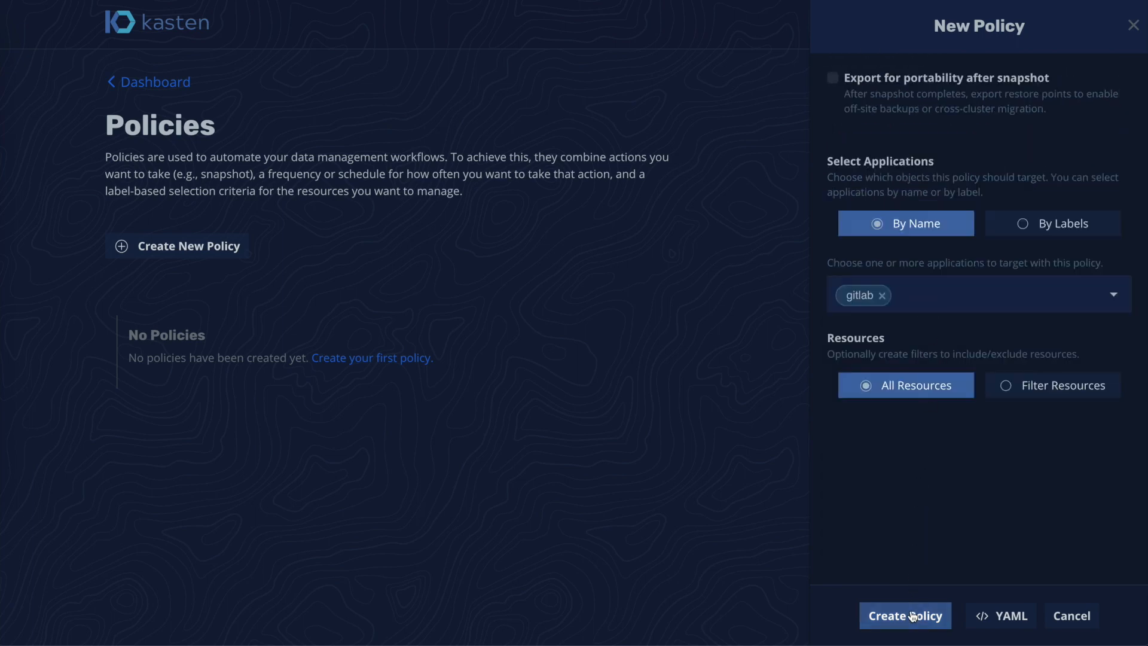
- Save backup-gitlab with hourly 24/7/4/12/7 retention and inspect its YAML
click(905, 615)
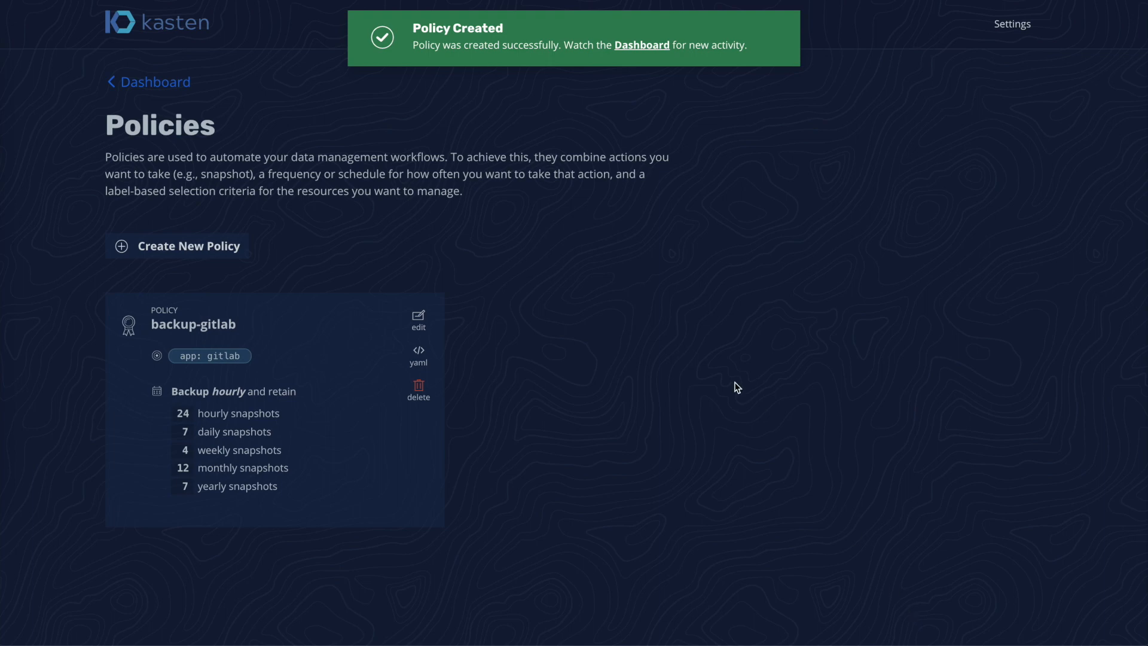
mouse_move(599, 368)
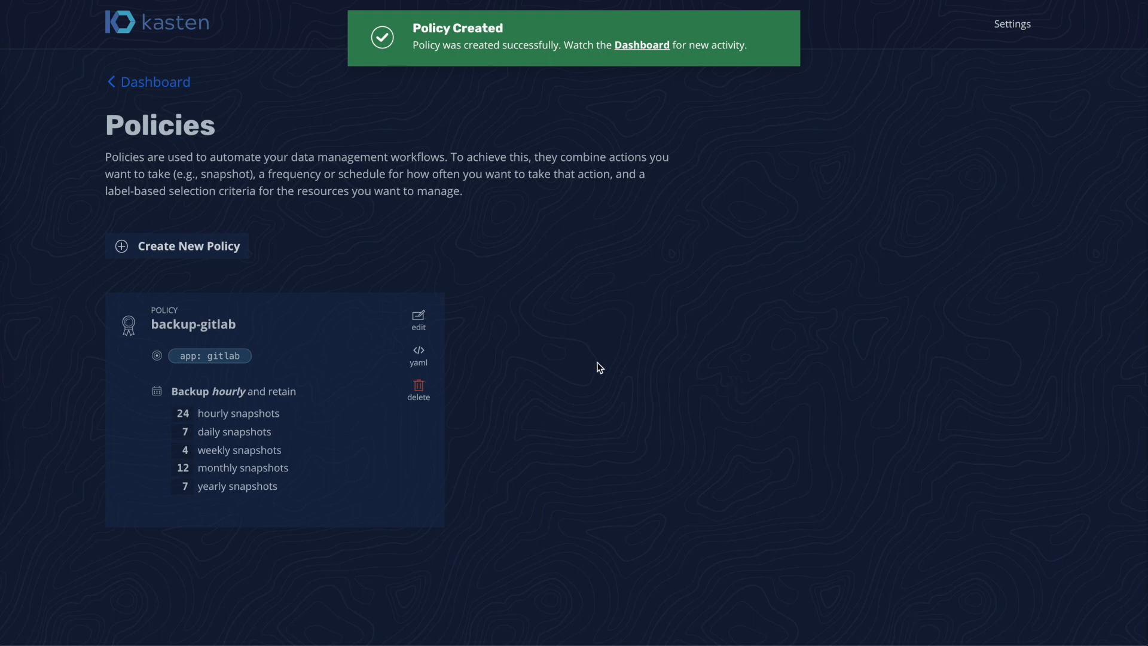
click(418, 356)
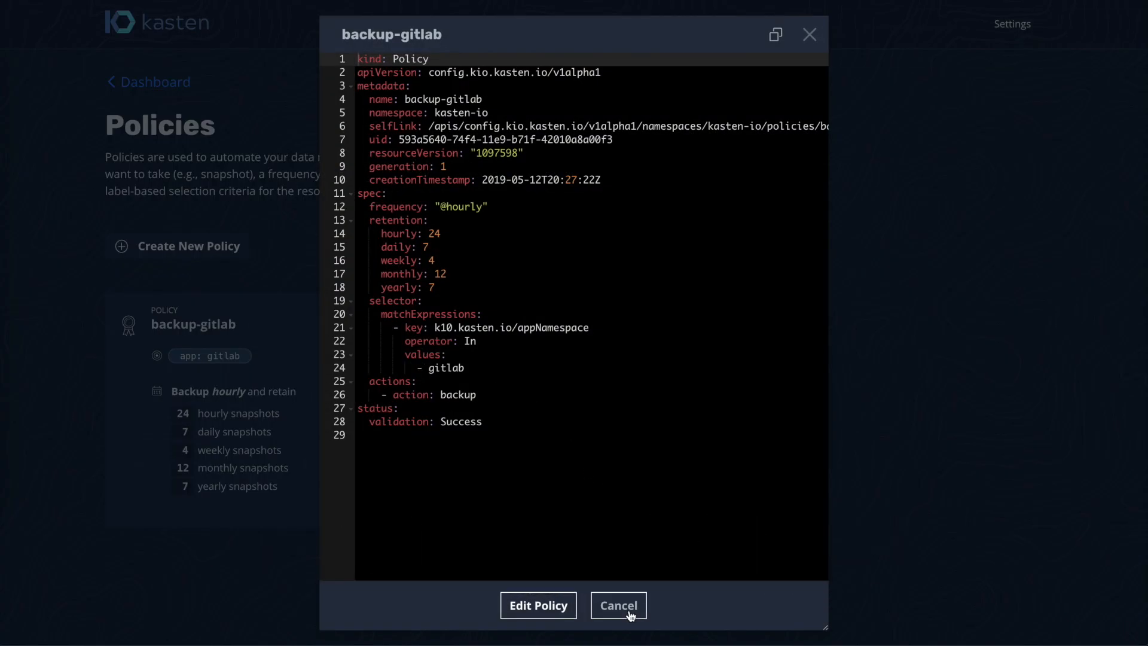
click(617, 604)
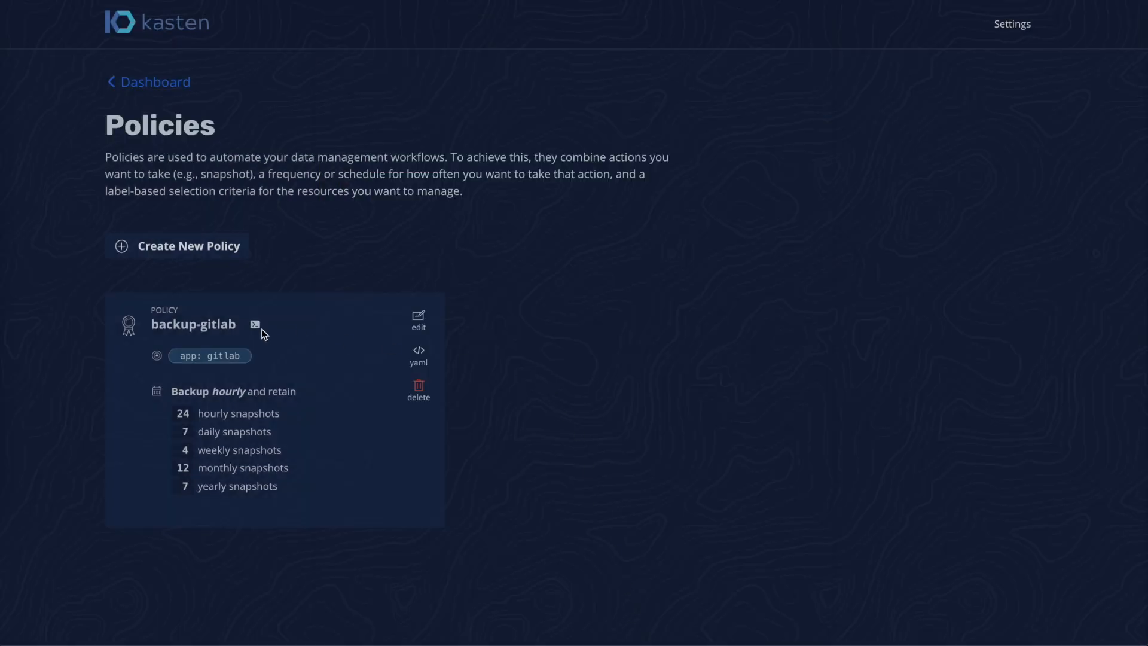
click(255, 324)
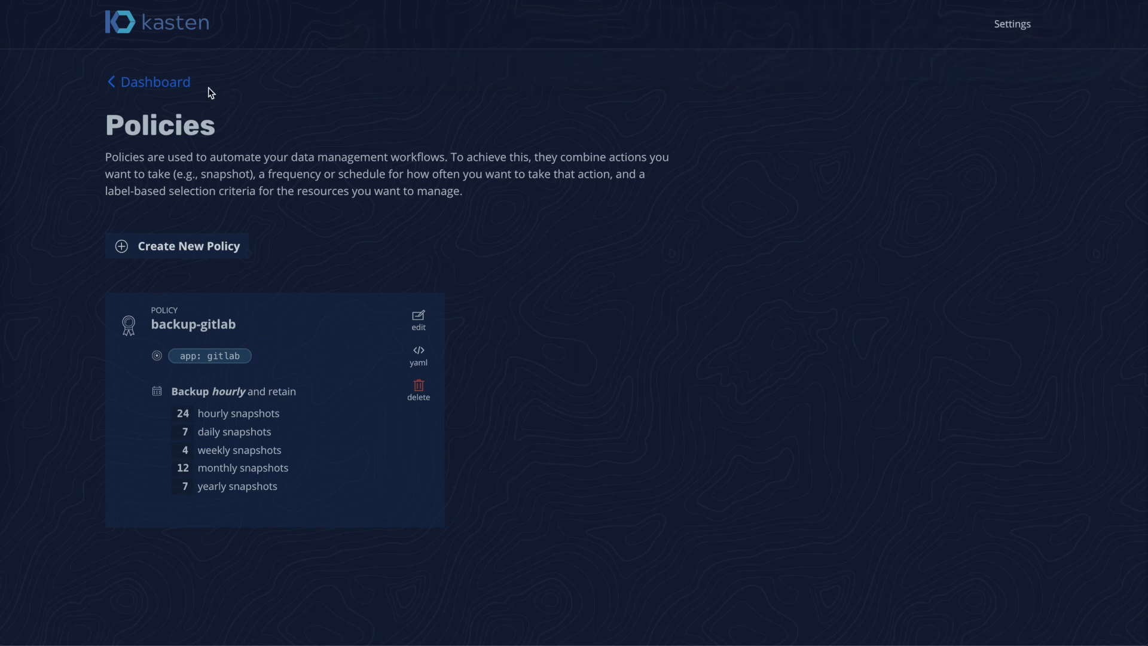
click(149, 81)
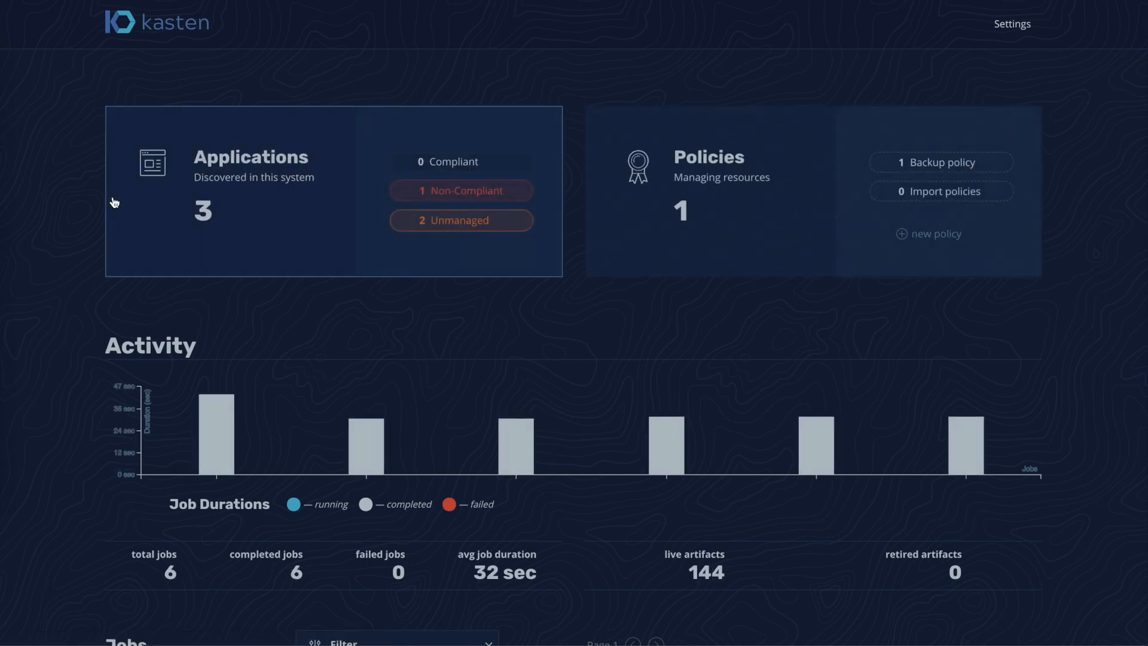
scroll(down, 3)
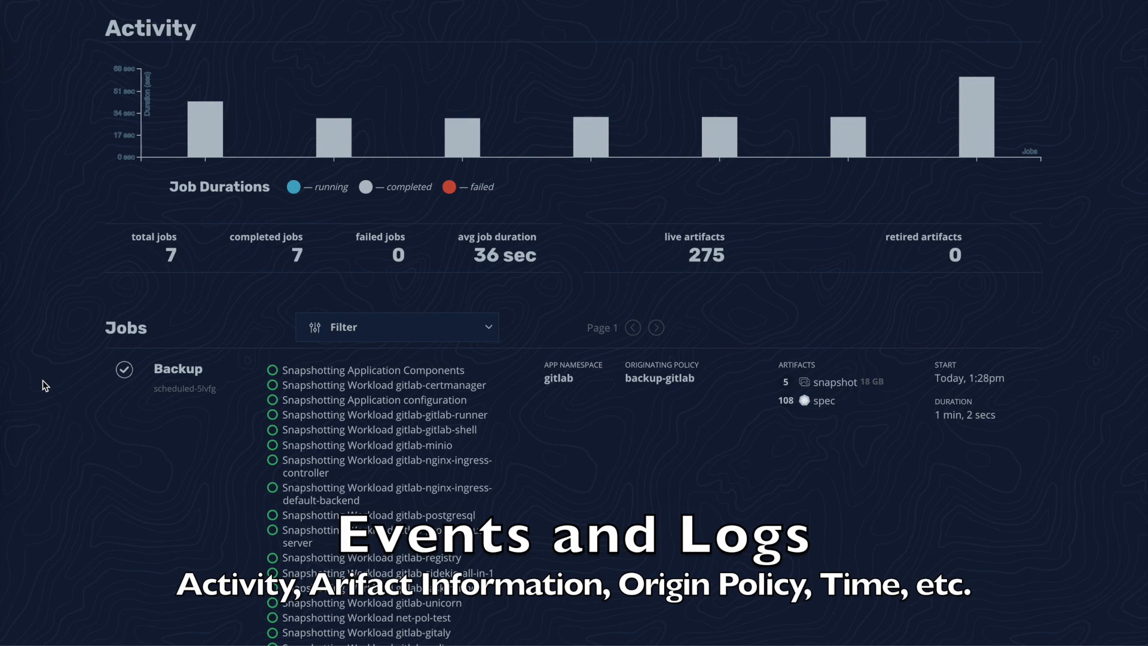
scroll(down, 3)
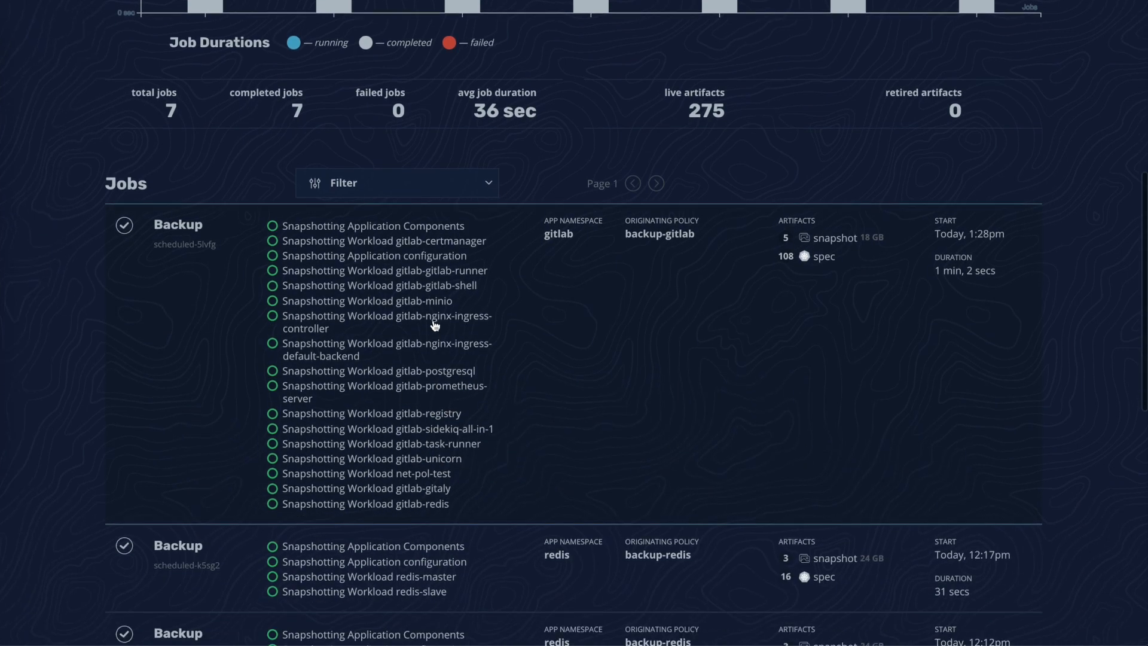
click(177, 224)
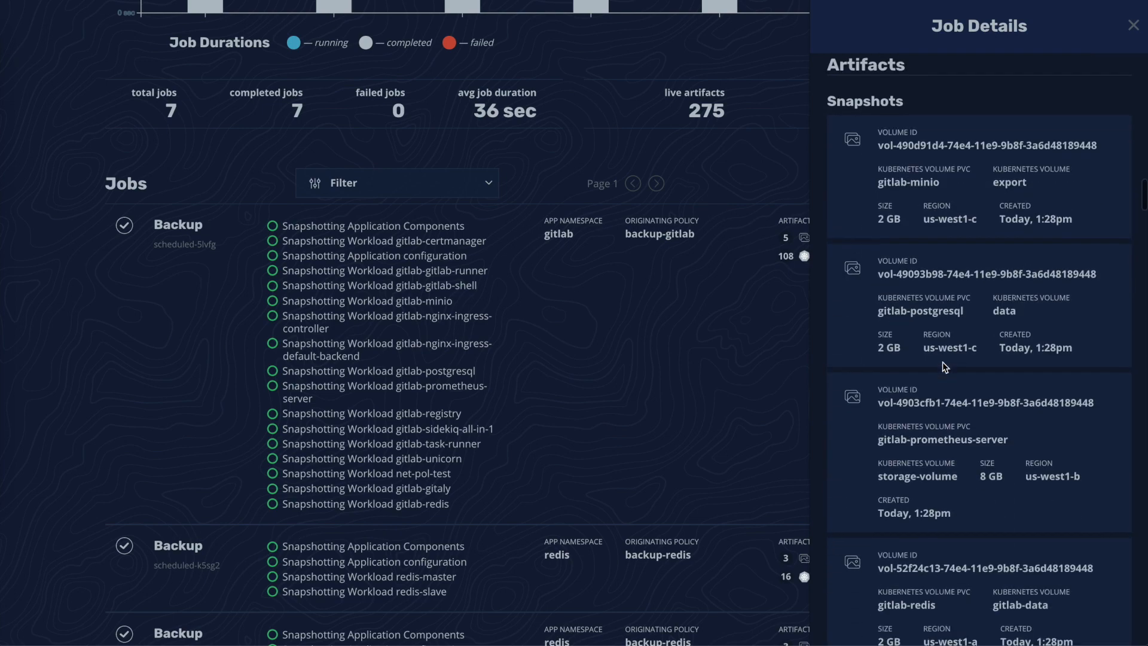
scroll(down, 3)
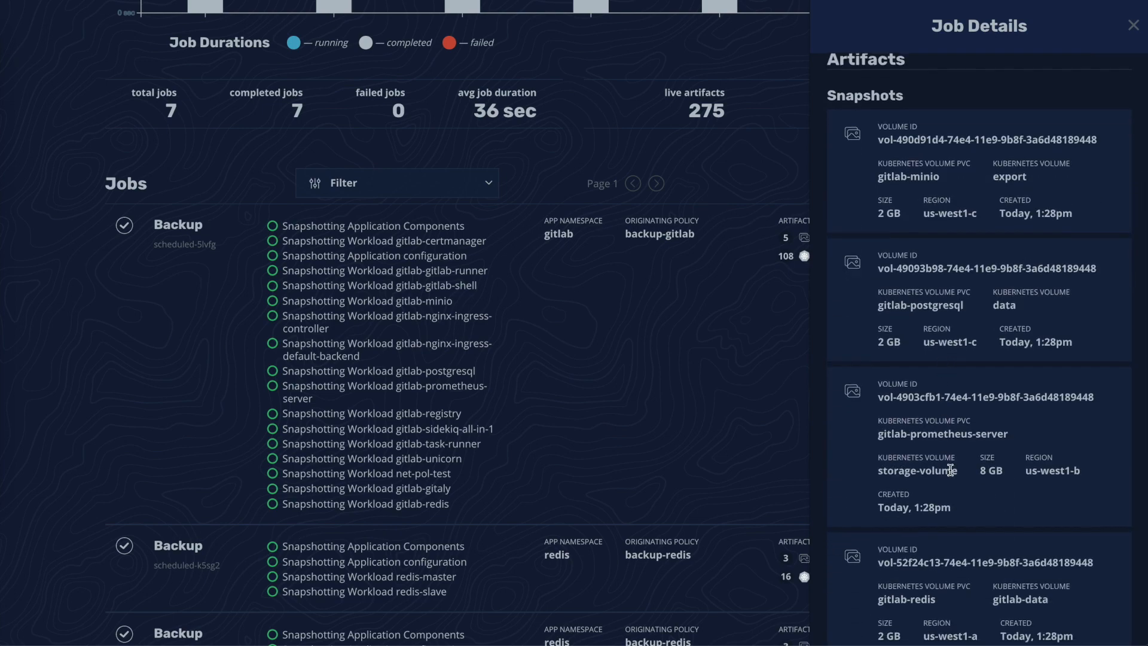
scroll(down, 3)
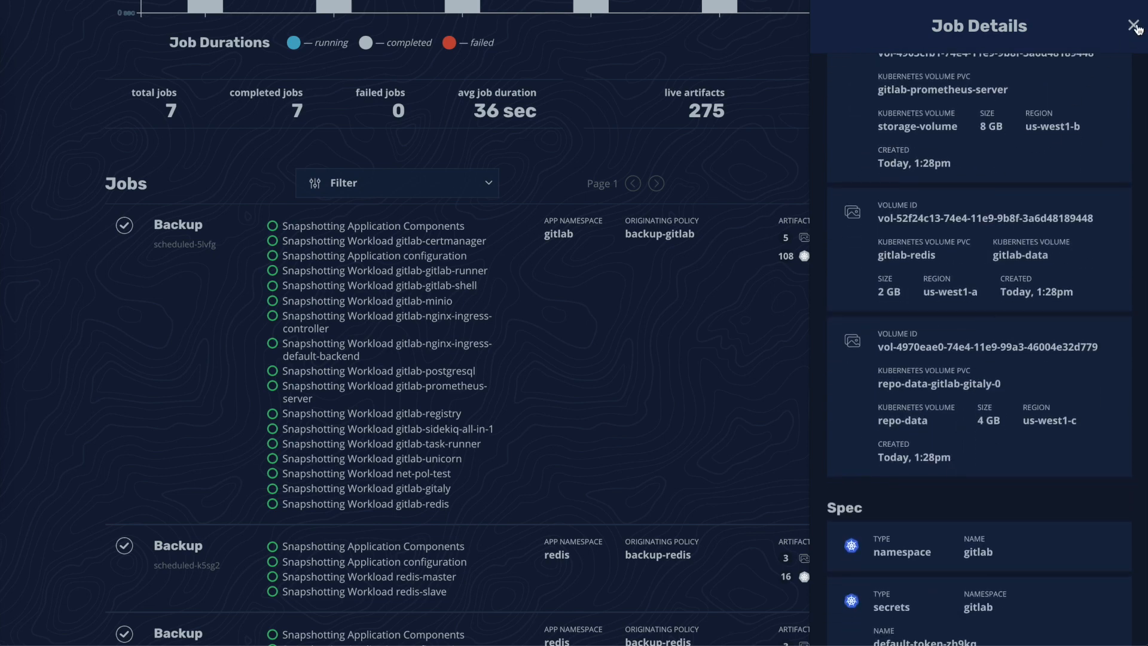
click(1136, 25)
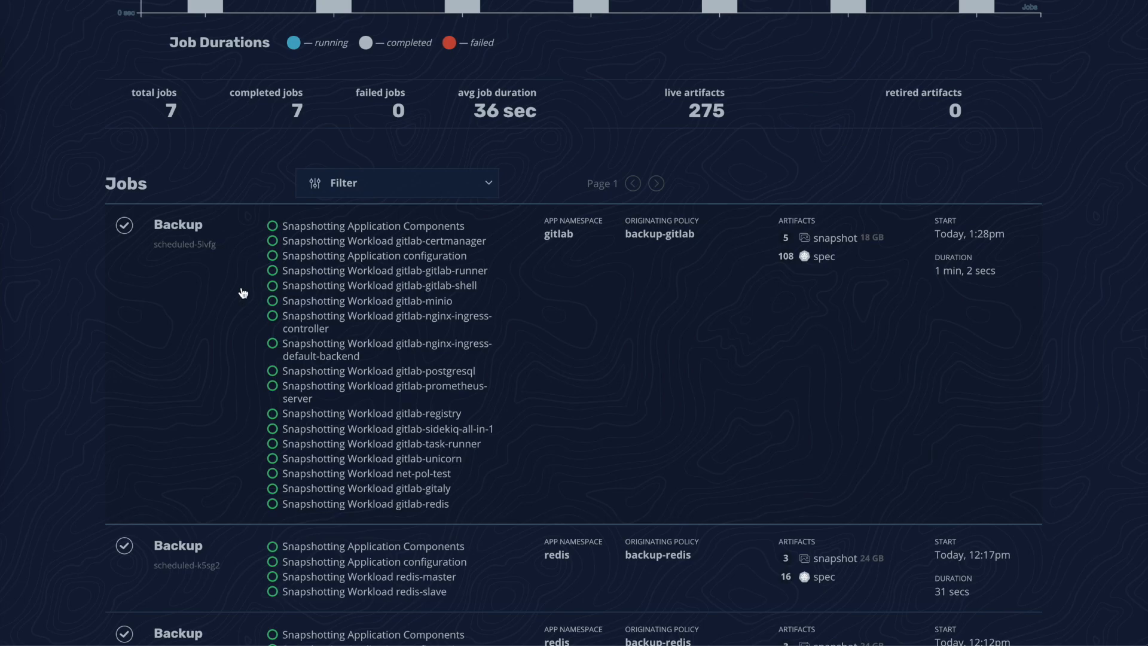
- Choose Restore Application from the gitlab card's action menu
scroll(up, 3)
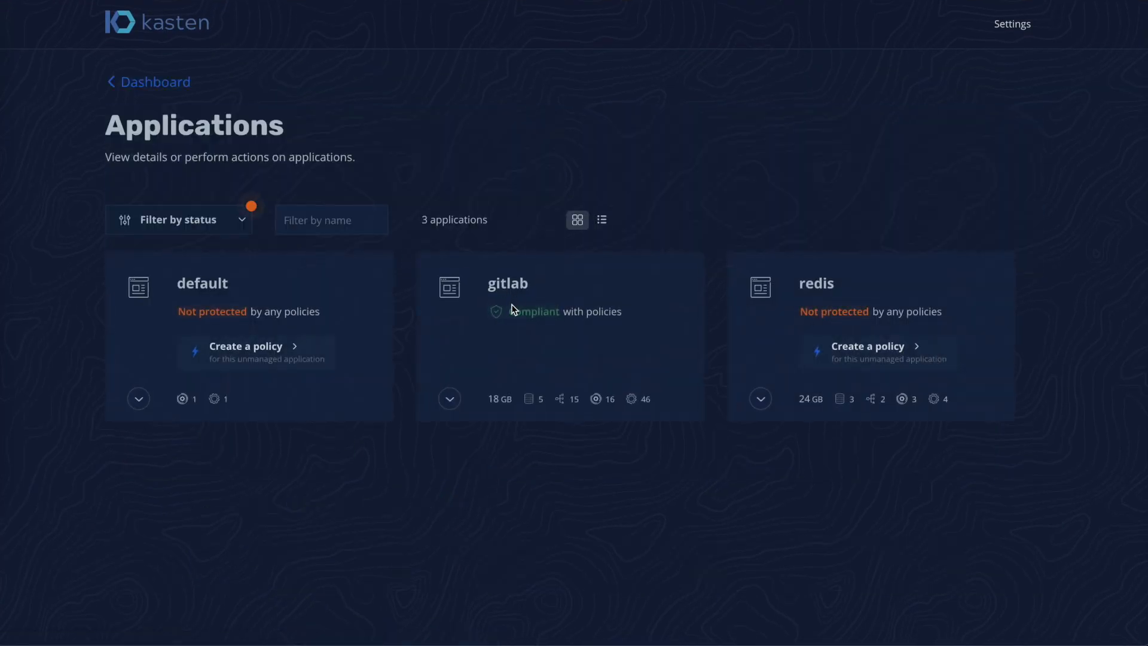
mouse_move(459, 368)
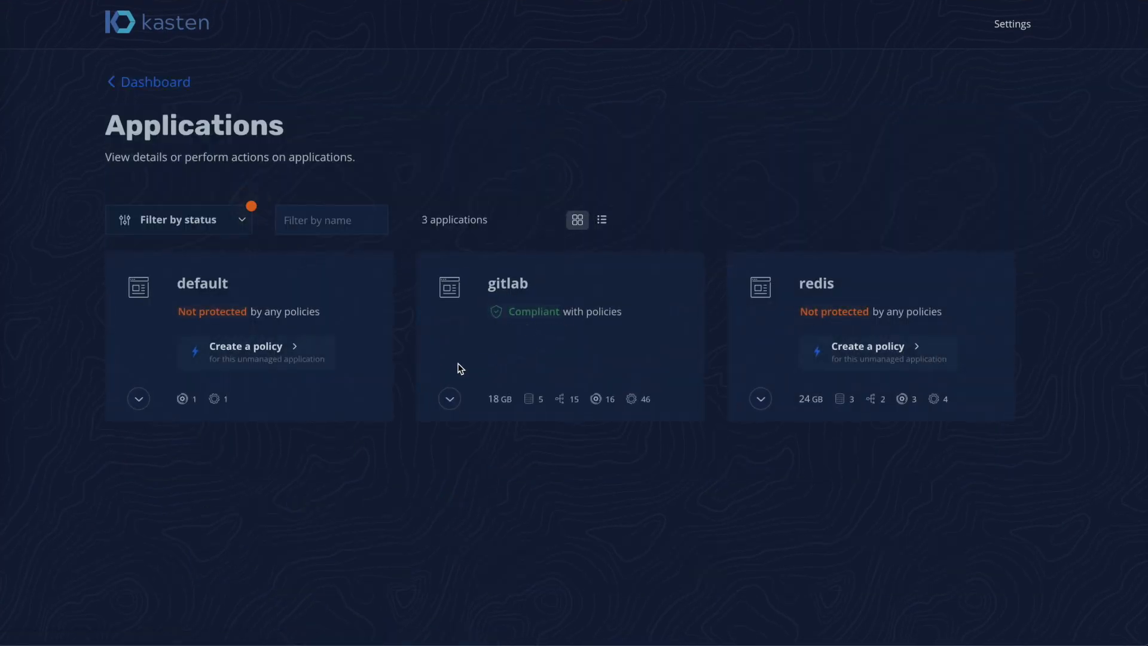
click(450, 398)
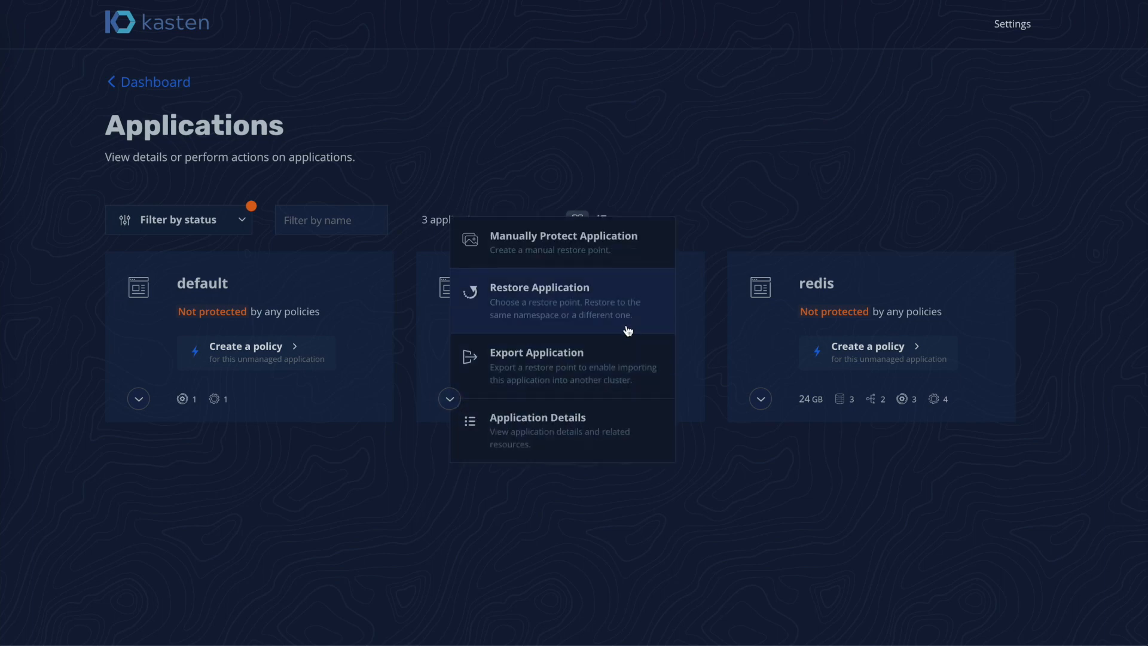
click(540, 301)
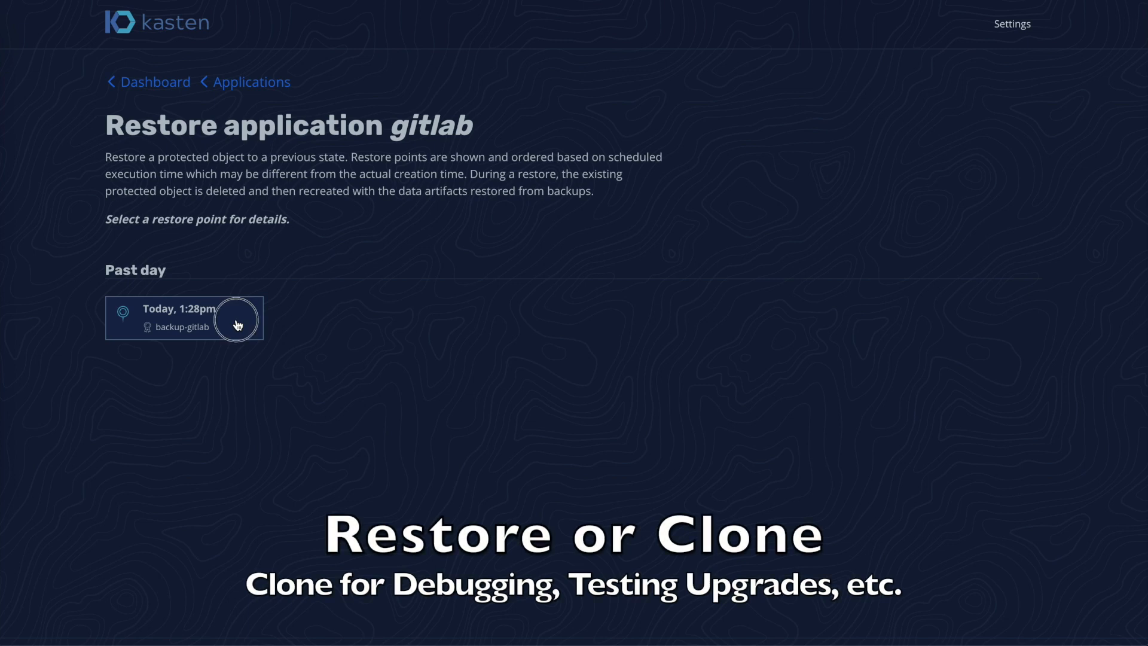
- Restore gitlab as 'gitlab' from the Today 1:28pm restore point and confirm
click(183, 317)
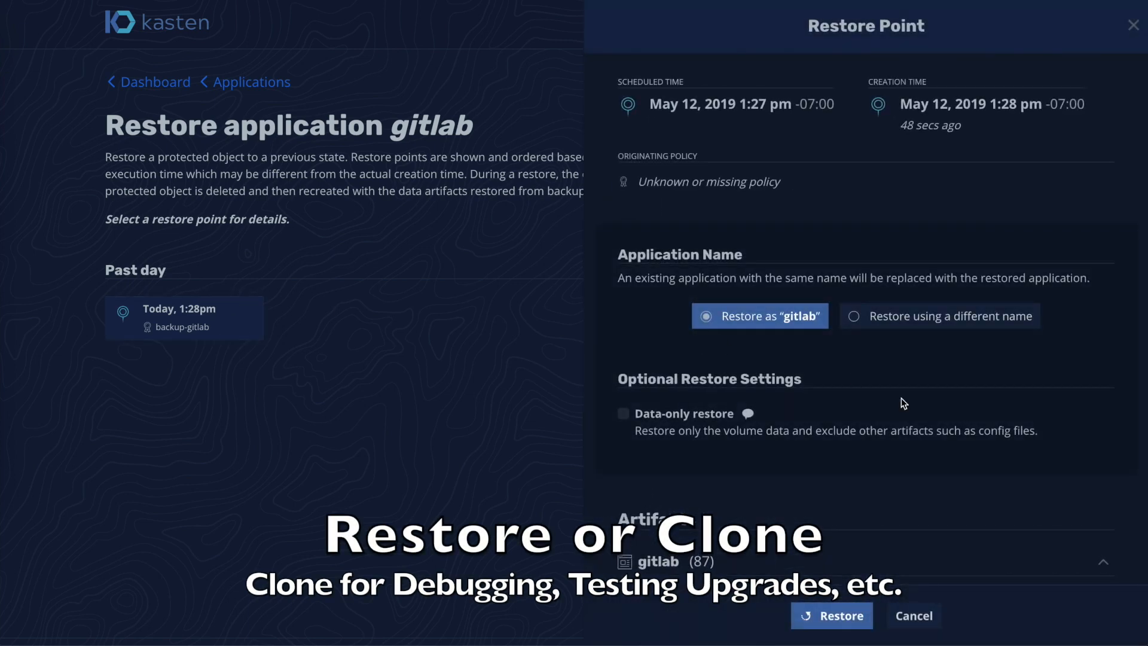
scroll(down, 3)
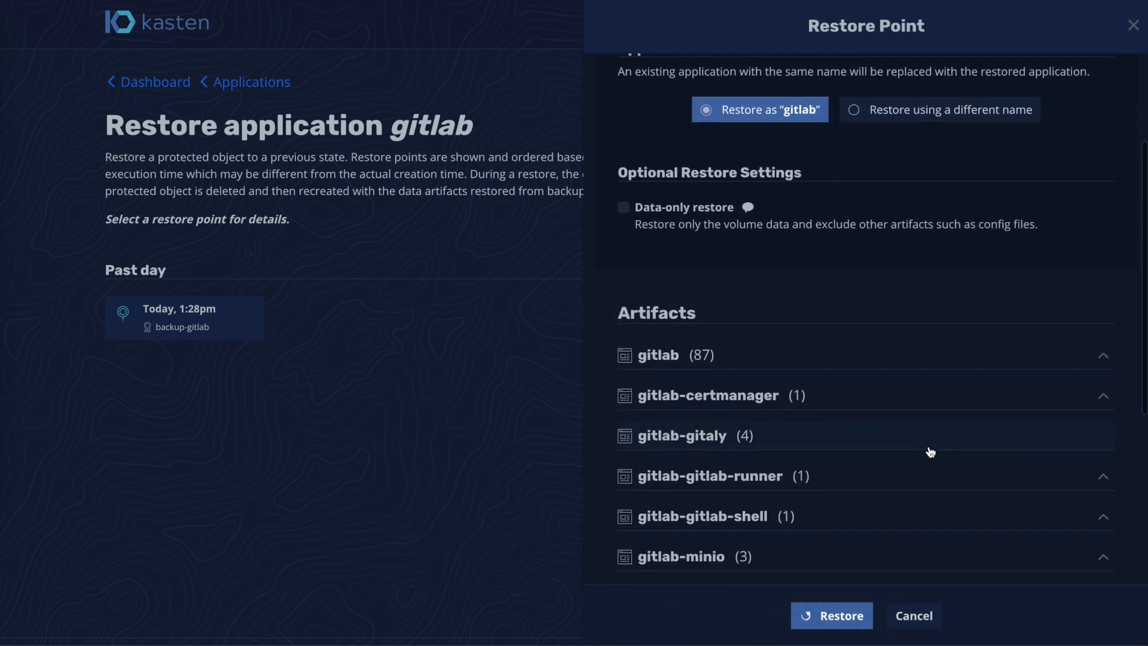
click(831, 615)
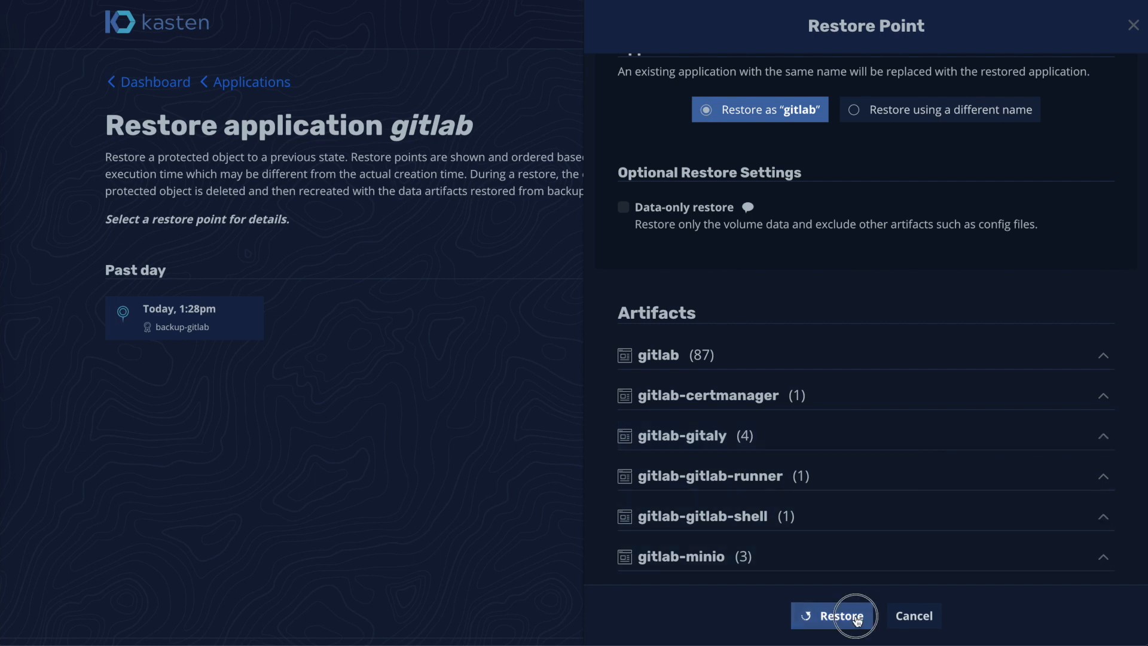
click(834, 616)
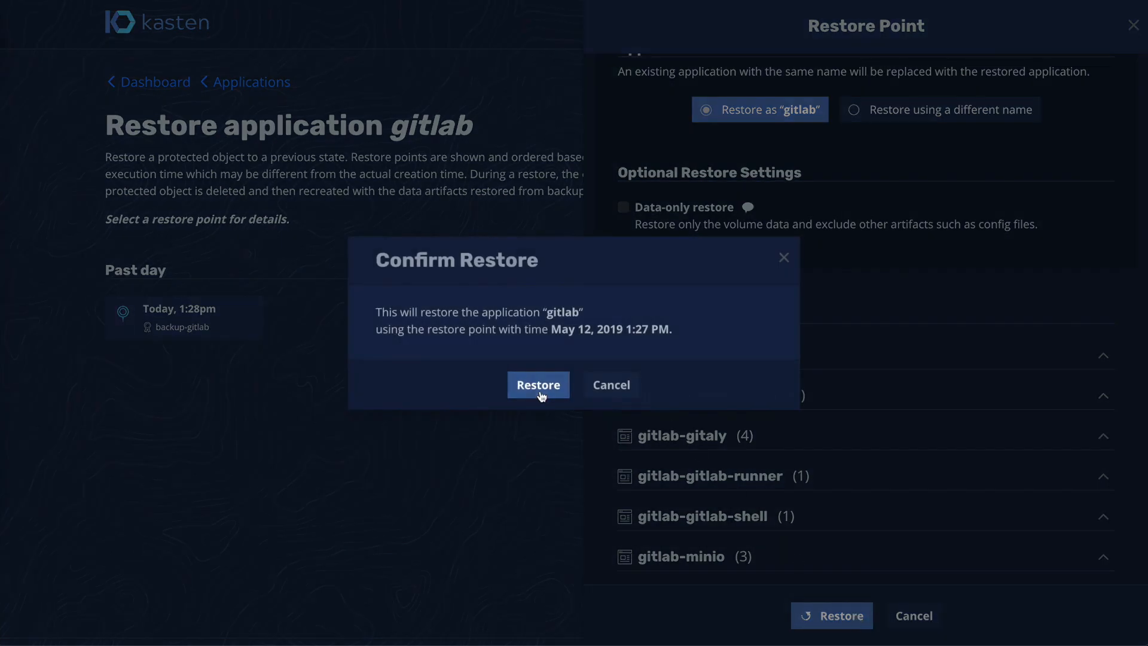
click(538, 385)
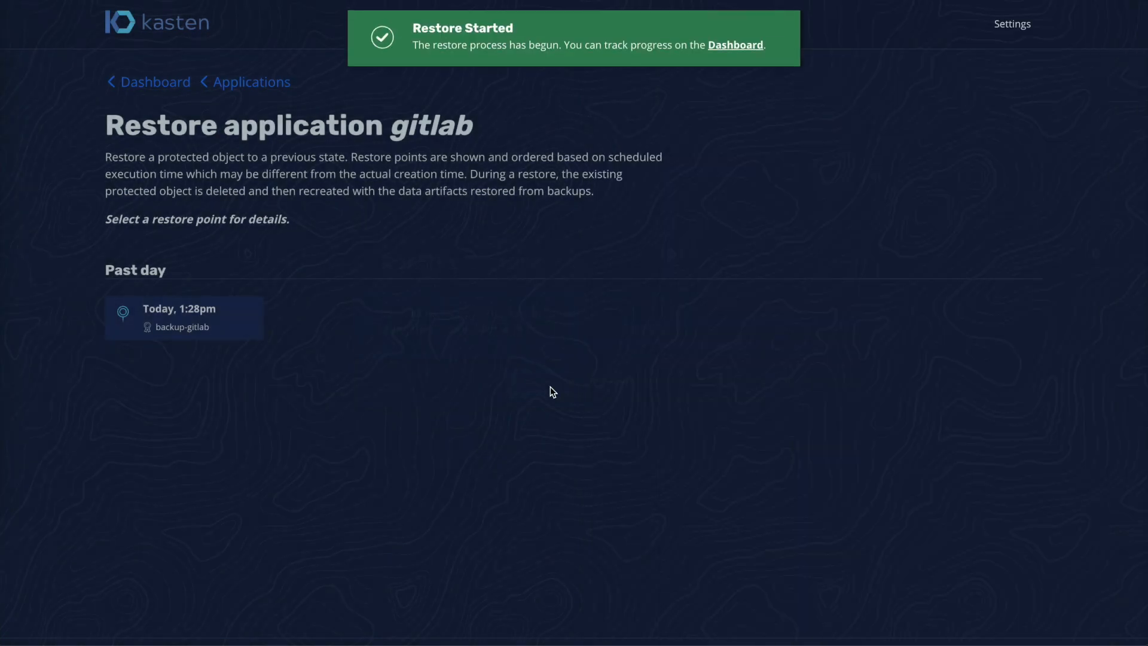
mouse_move(735, 45)
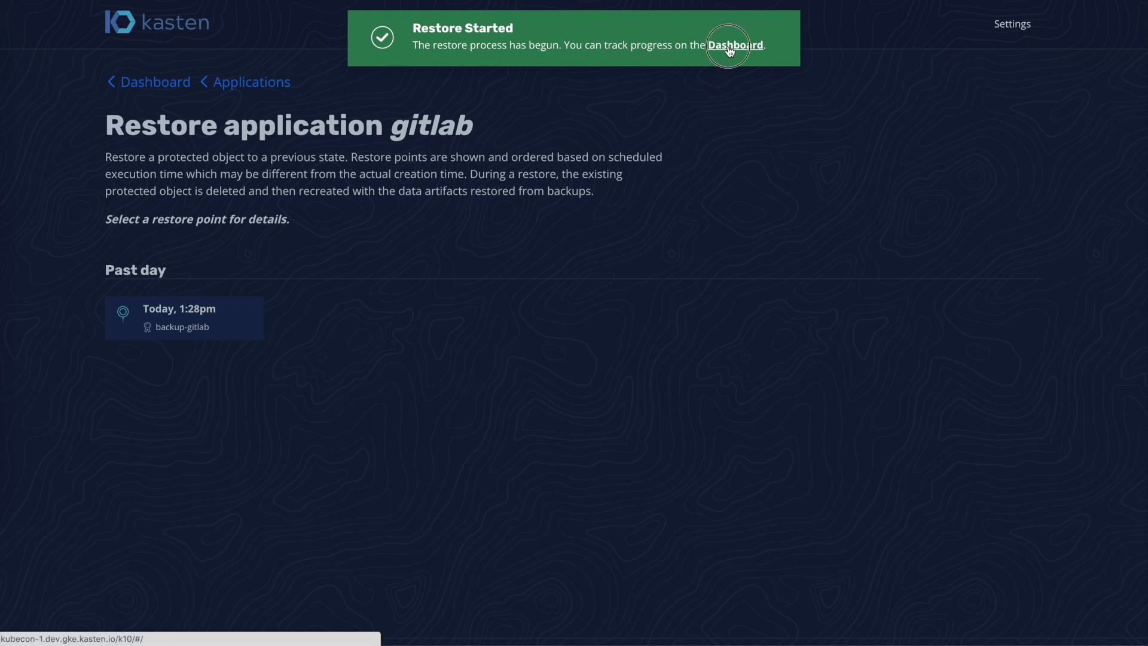
- Check on the dashboard that the gitlab Restore job completed, all eight jobs done
click(735, 44)
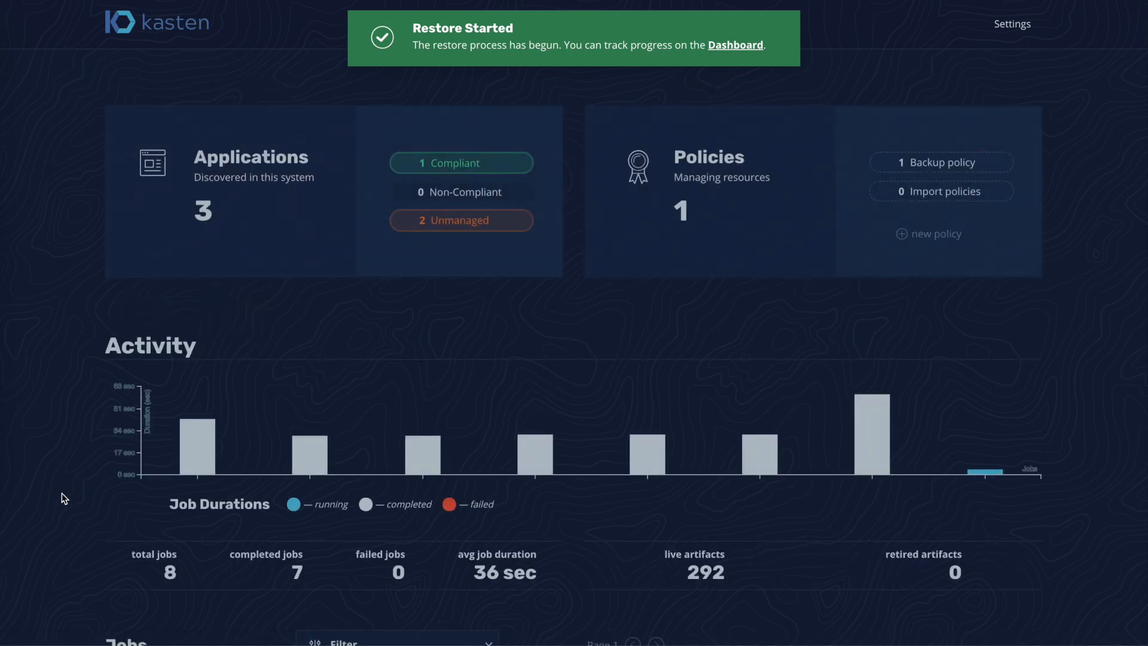
scroll(down, 3)
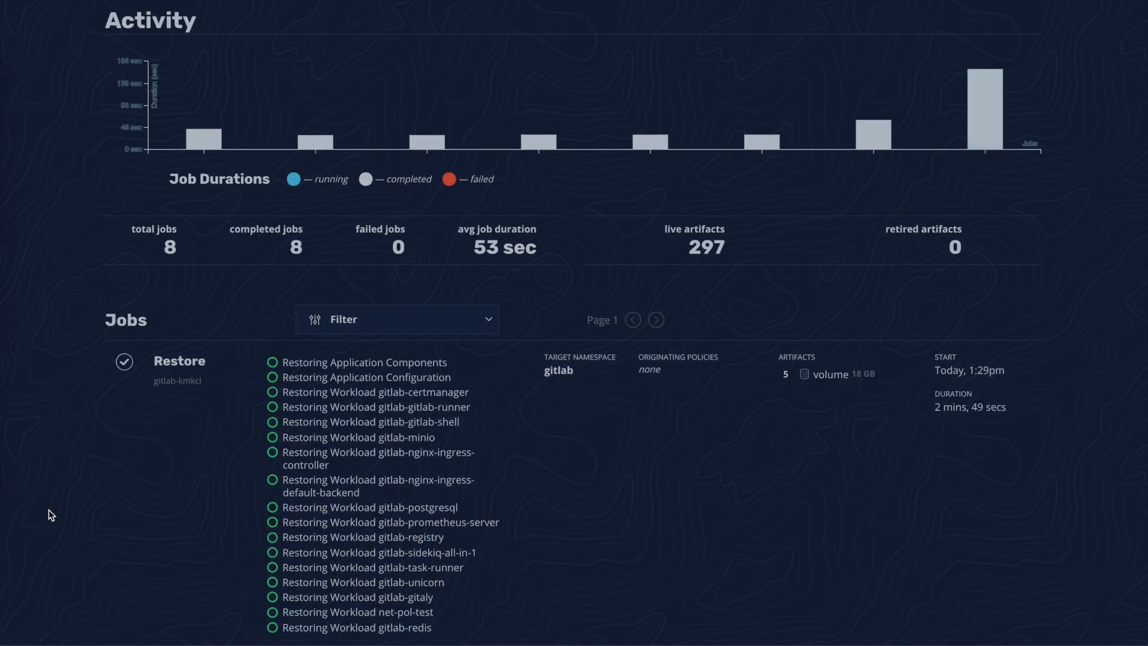
scroll(up, 3)
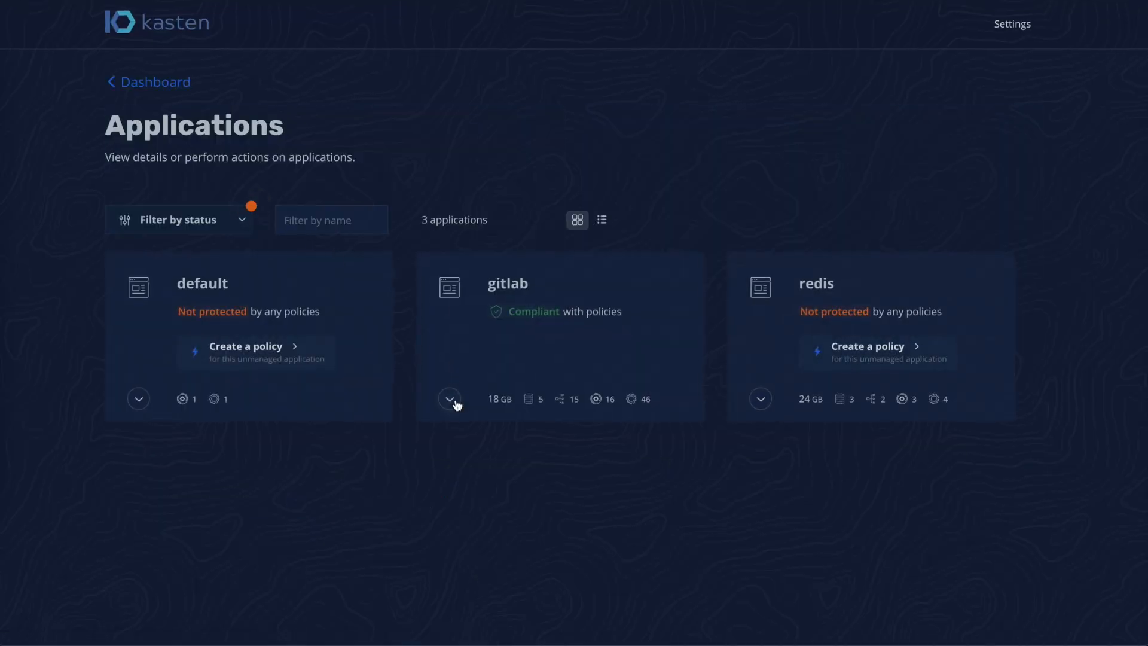
- Choose Export Application for gitlab and open the Today 1:28pm restore point
click(450, 399)
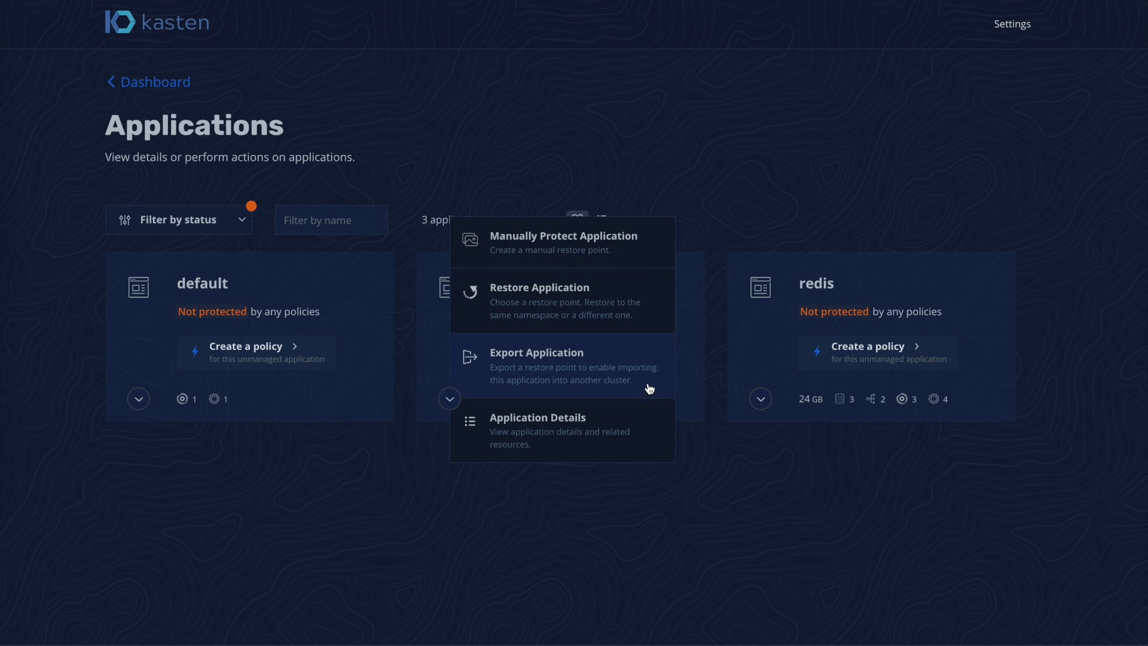
click(536, 353)
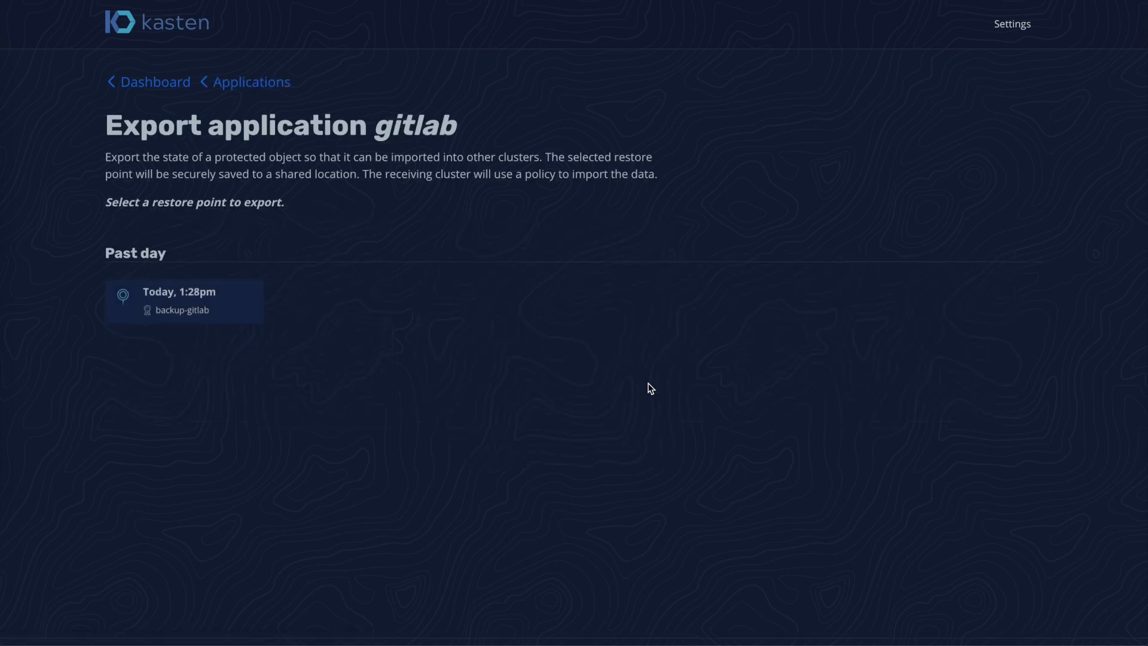
mouse_move(247, 316)
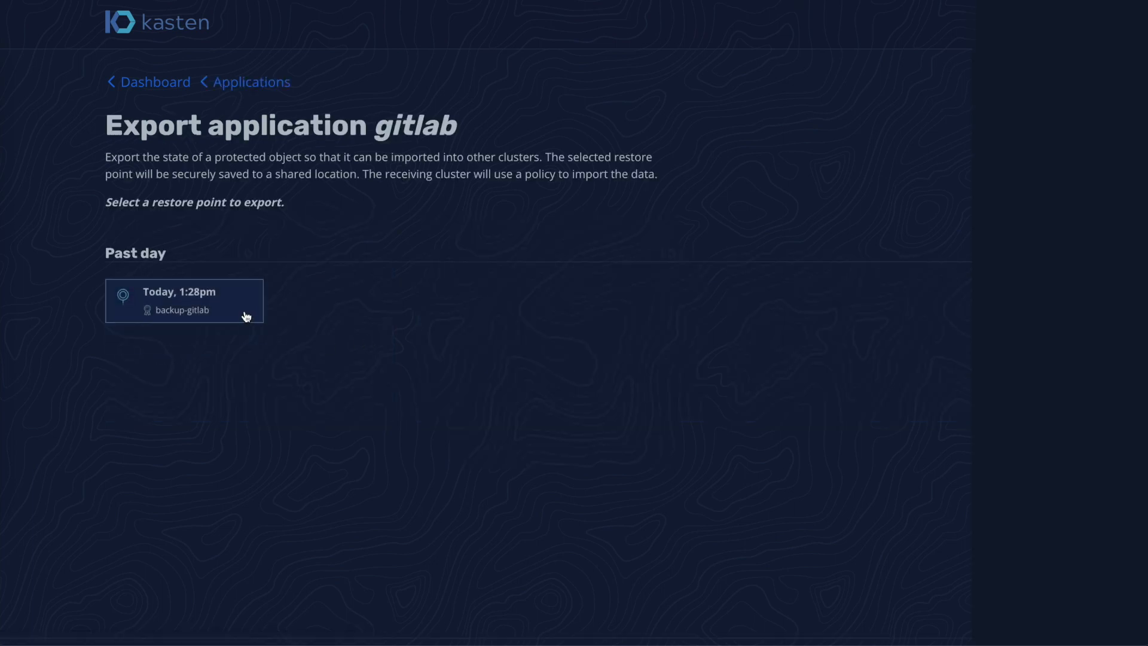
click(184, 300)
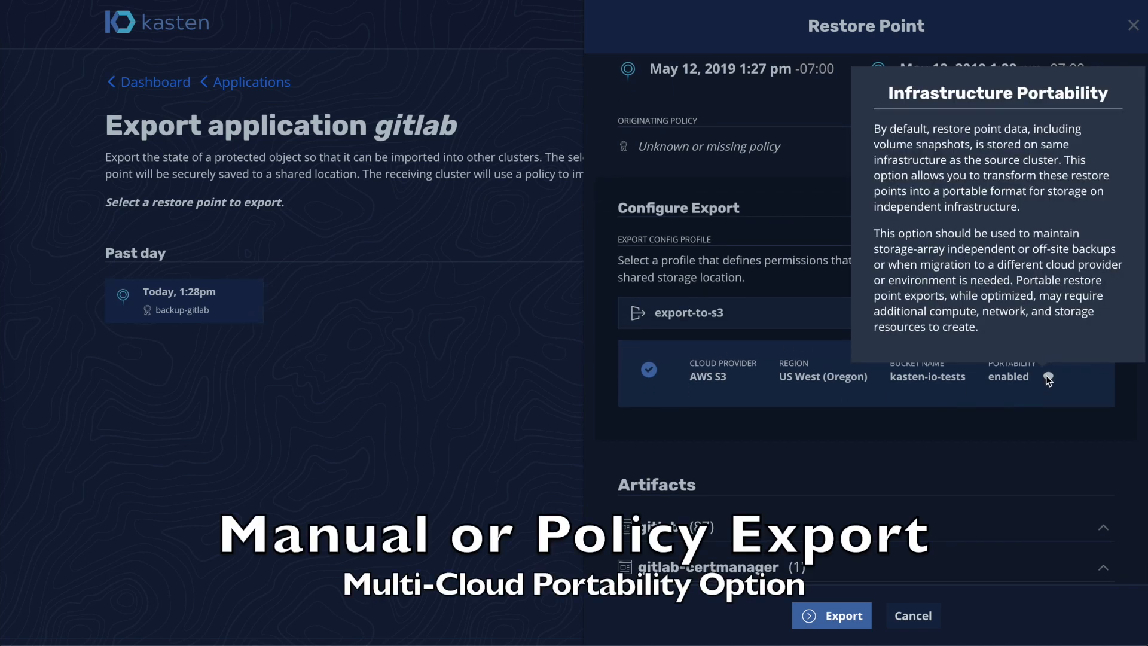
mouse_move(981, 461)
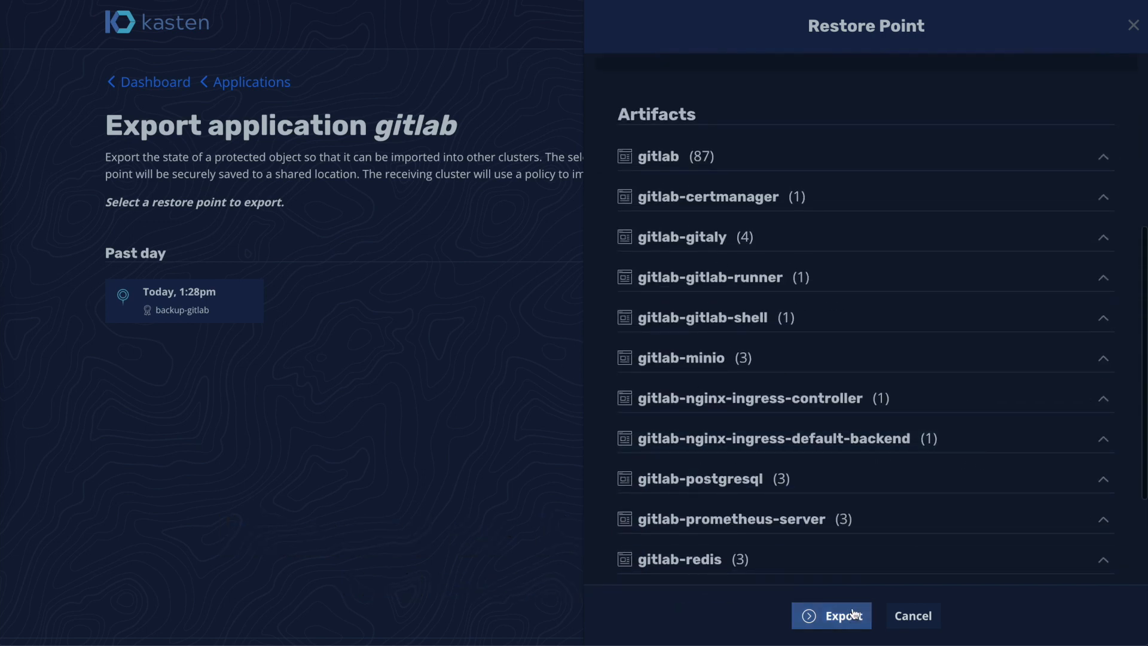
- Export gitlab's 1:28pm restore point and copy the import text to the clipboard
click(831, 616)
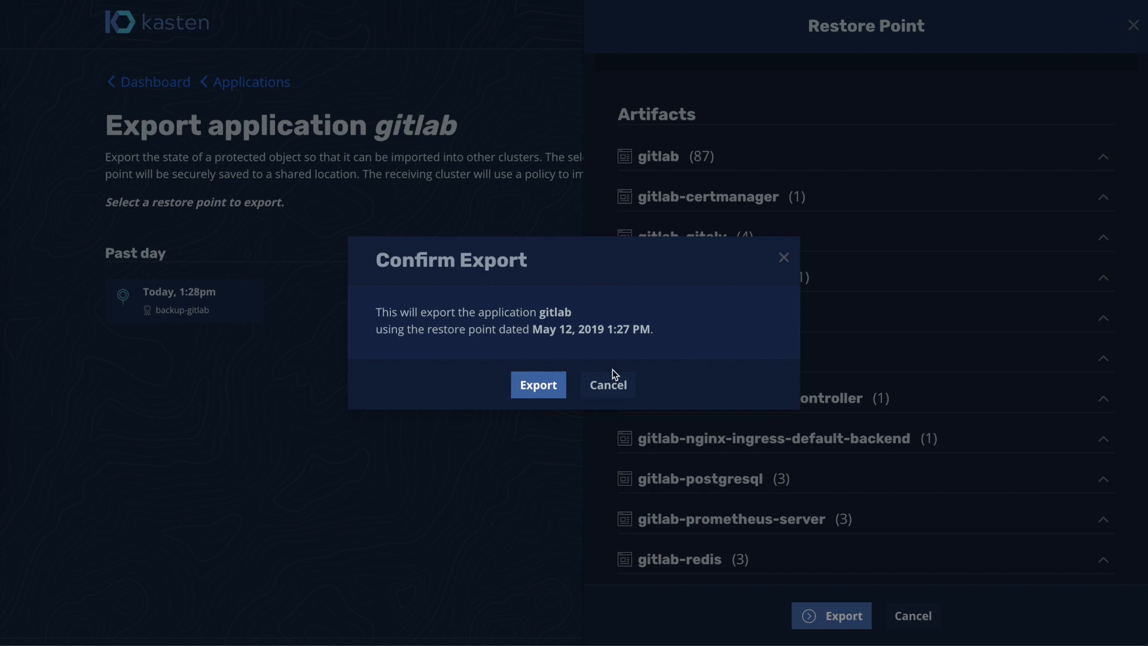
click(538, 385)
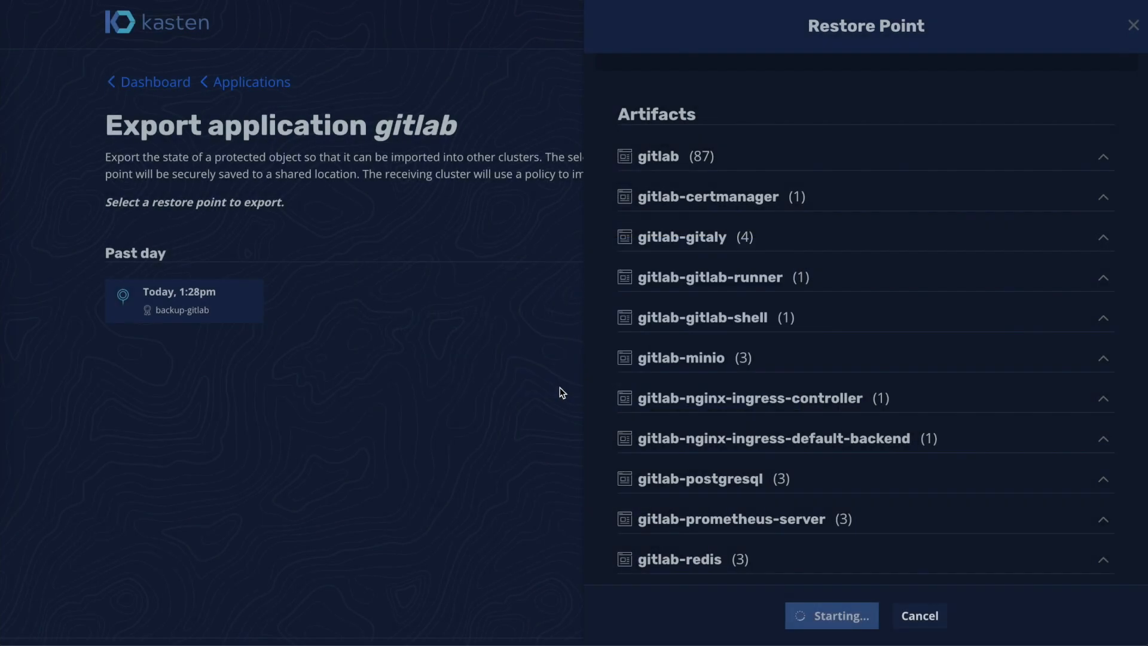
click(832, 615)
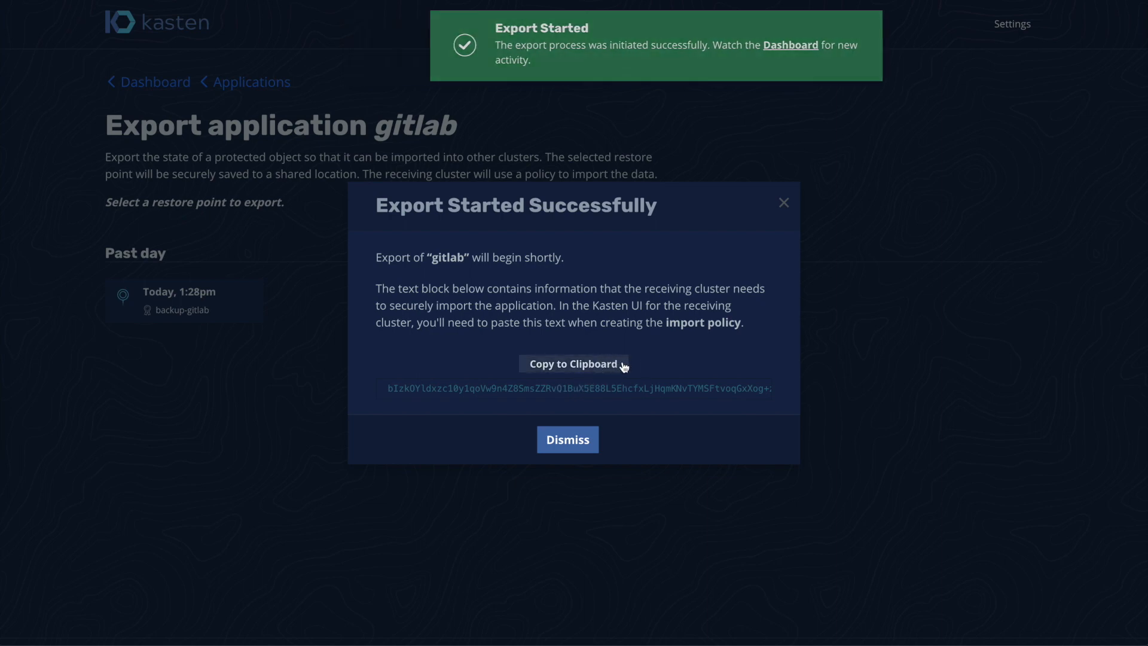
click(574, 364)
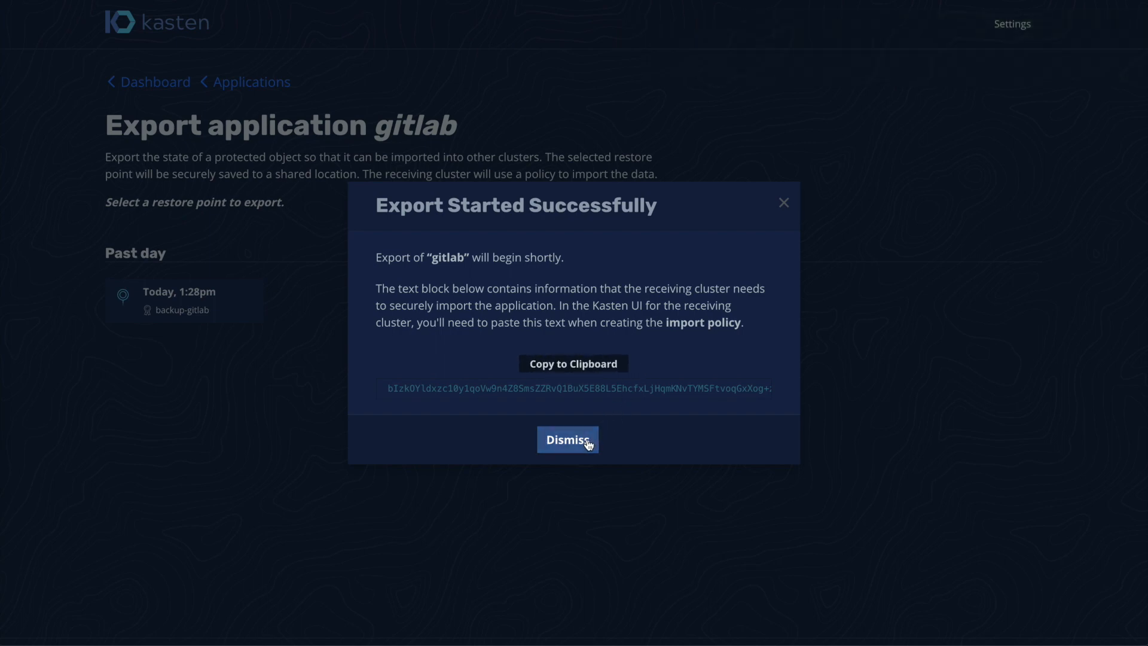
click(567, 440)
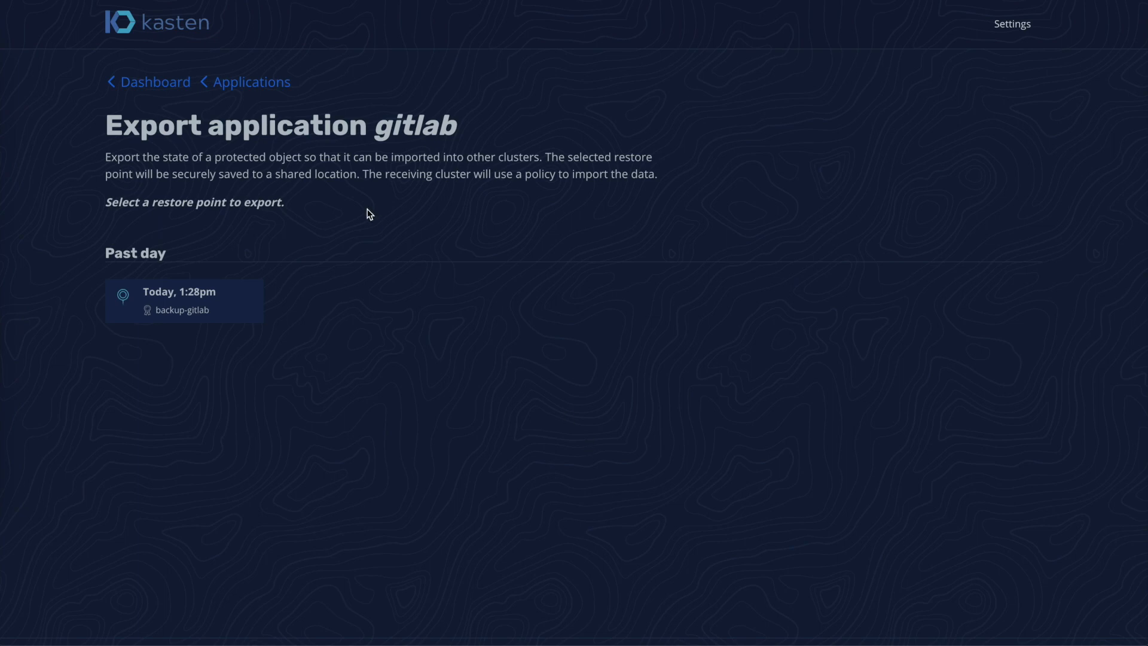
- Return to the dashboard and scroll Activity to the running export job
click(154, 81)
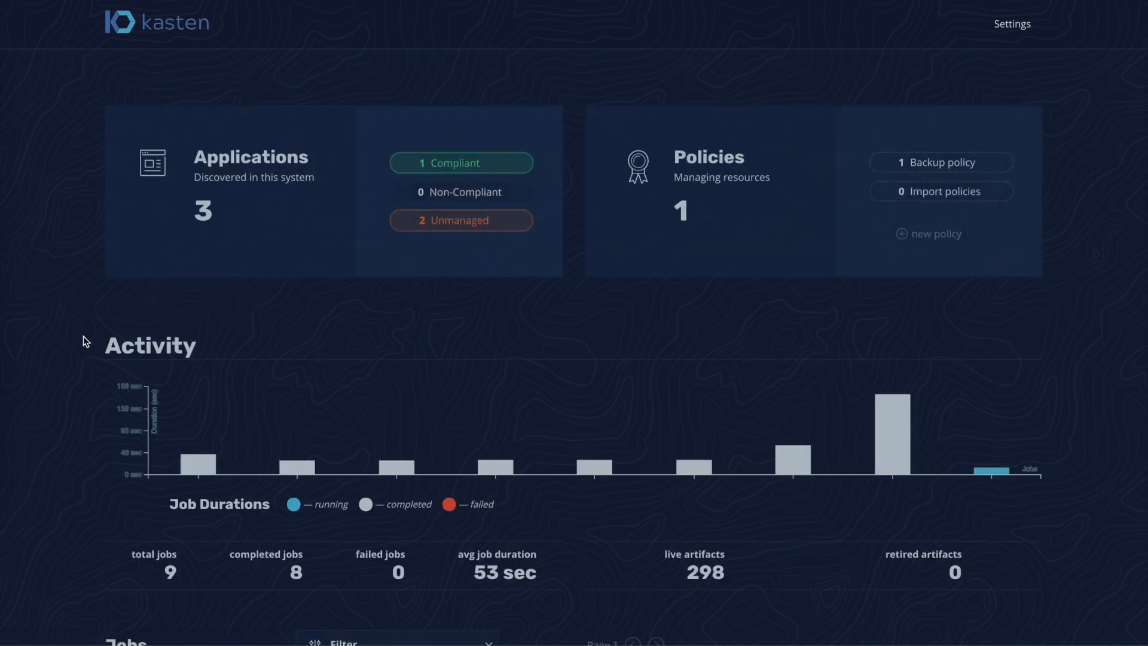
scroll(down, 3)
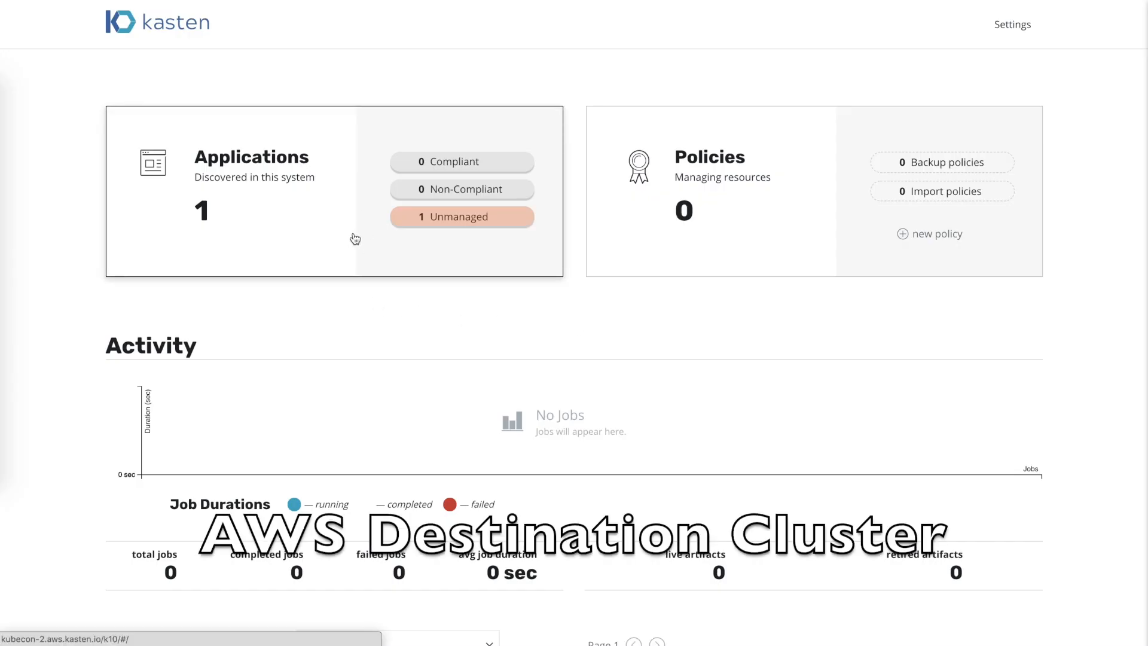
- Check the AWS cluster's applications list, then go back to its dashboard showing zero policies
click(462, 216)
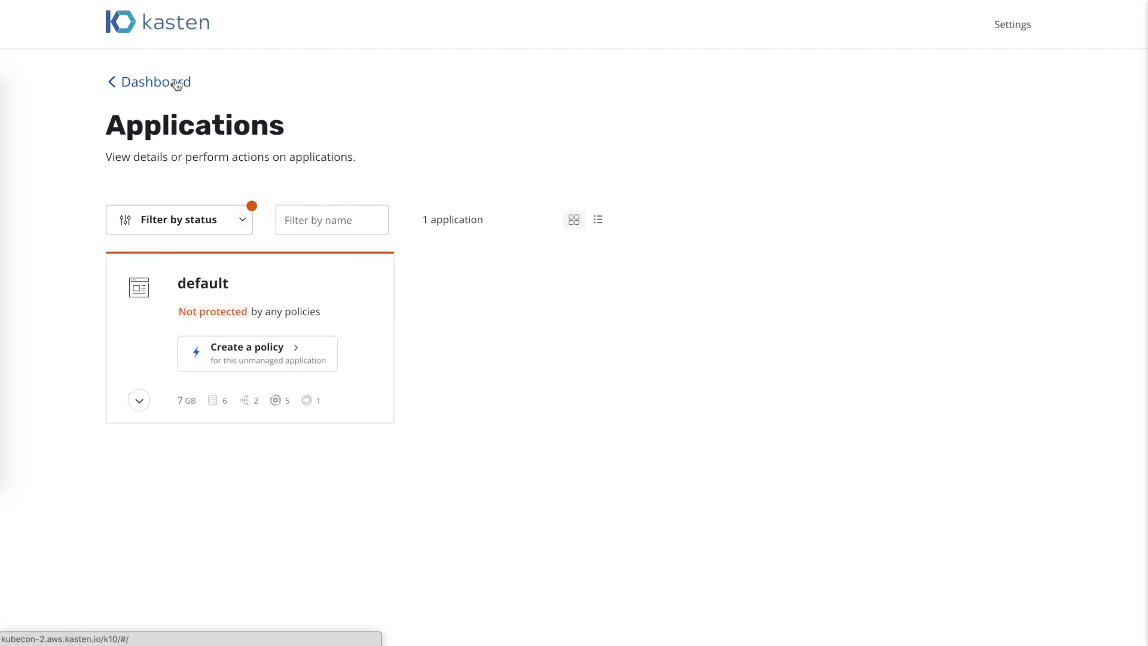
click(154, 81)
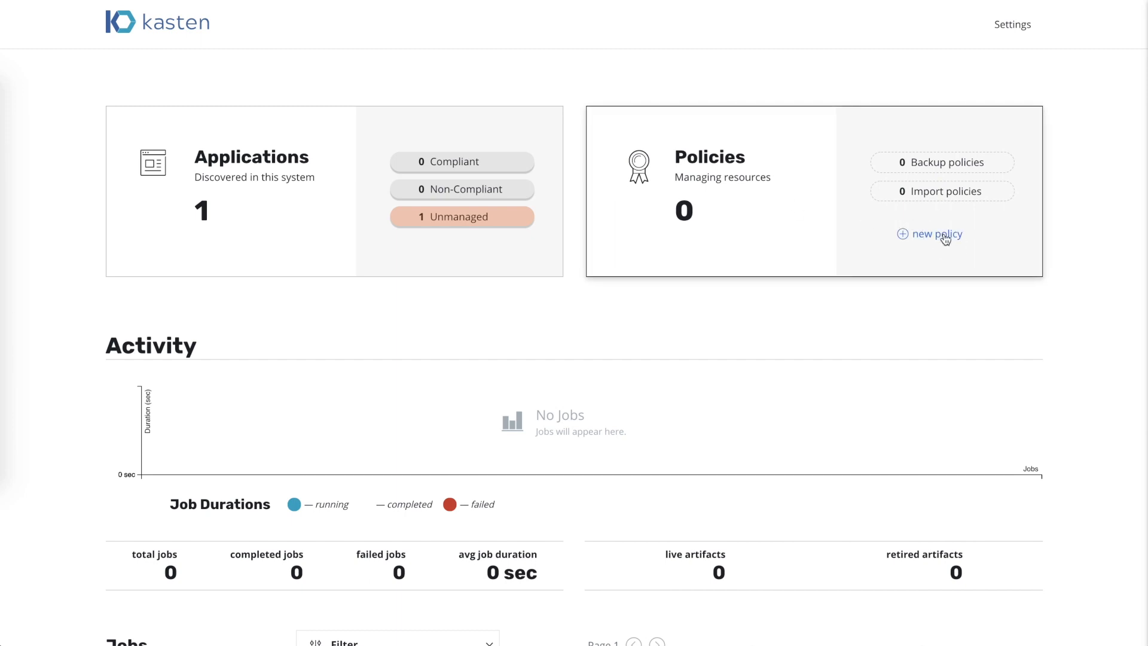
- Create a policy named import-gitlab set to Import daily with Restore after import enabled
click(938, 234)
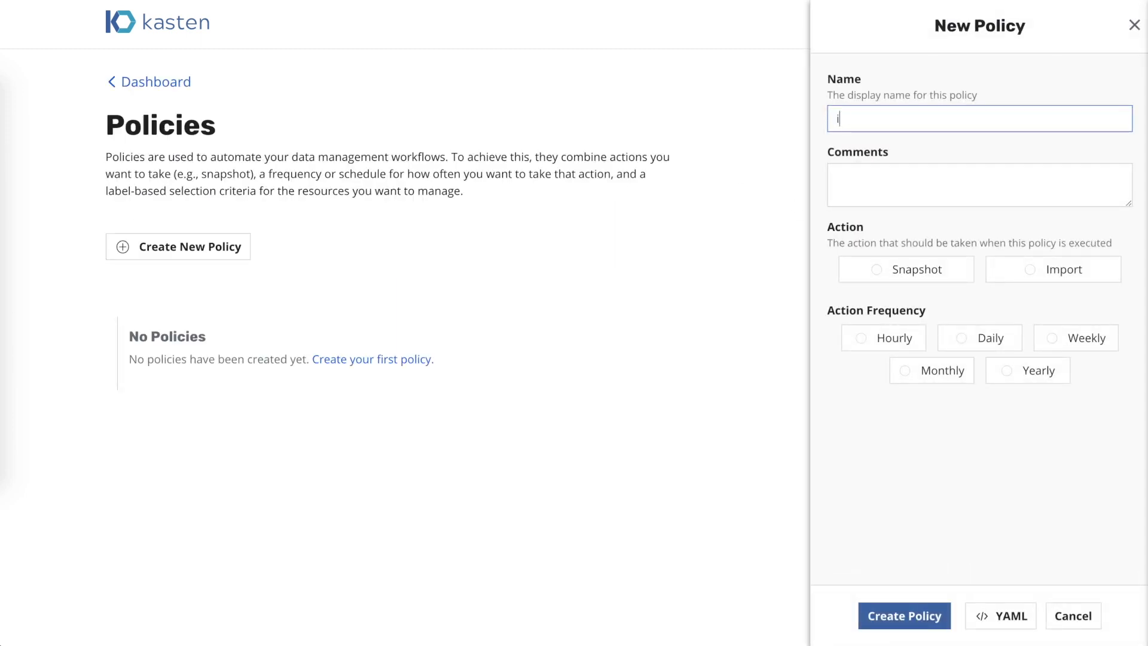
text(mport-)
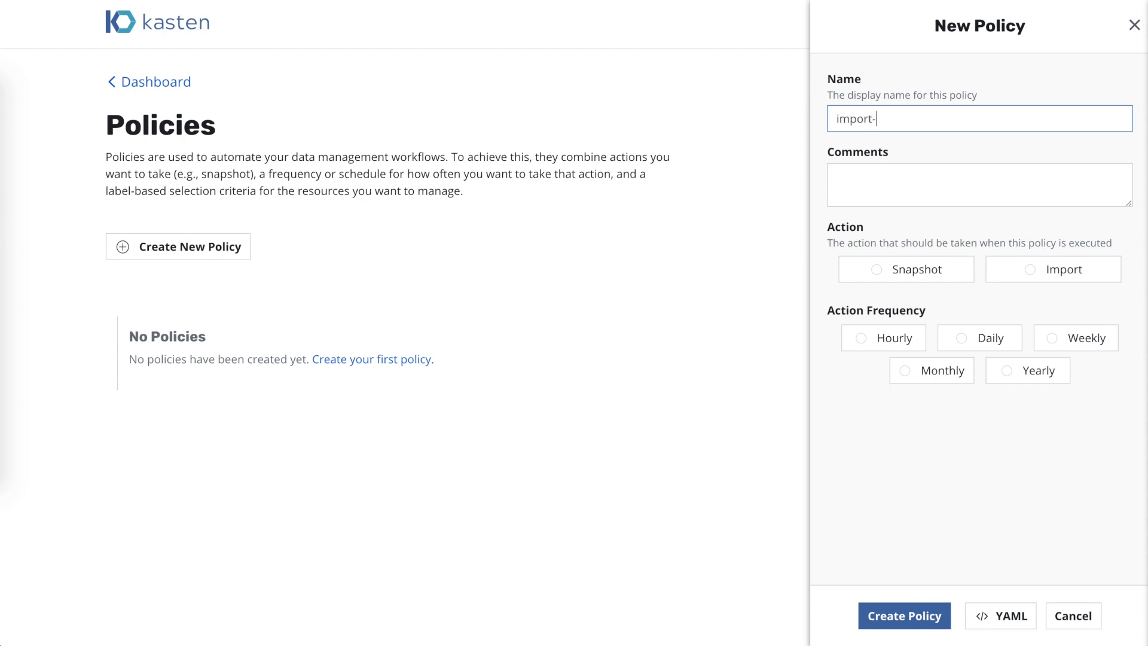
text(gitlab)
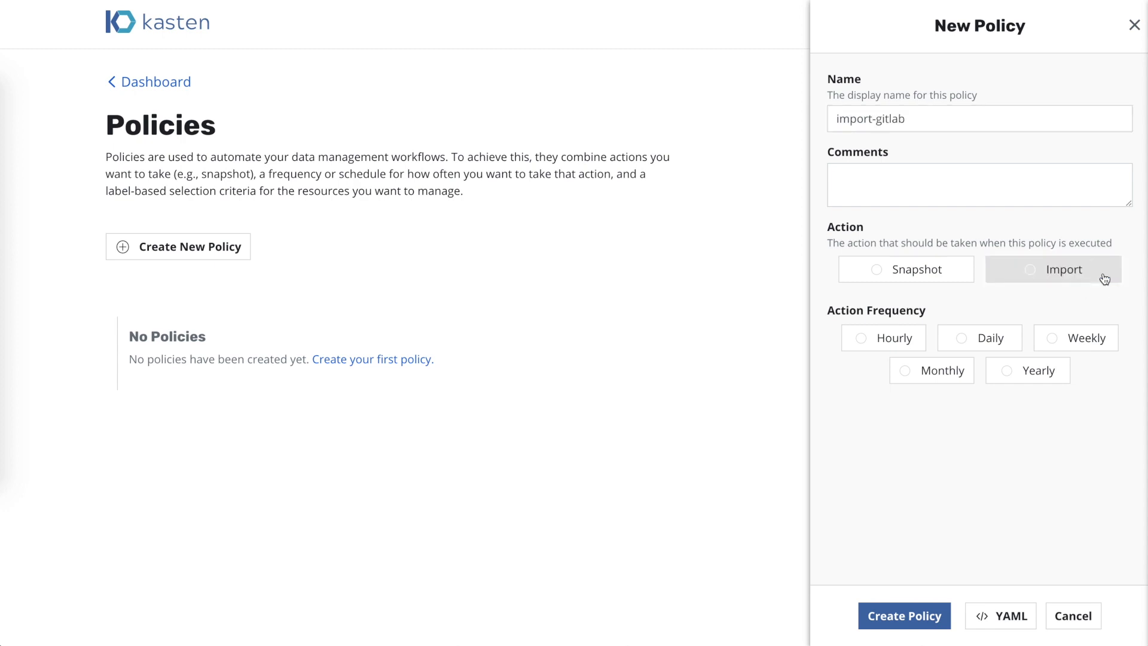
click(1053, 268)
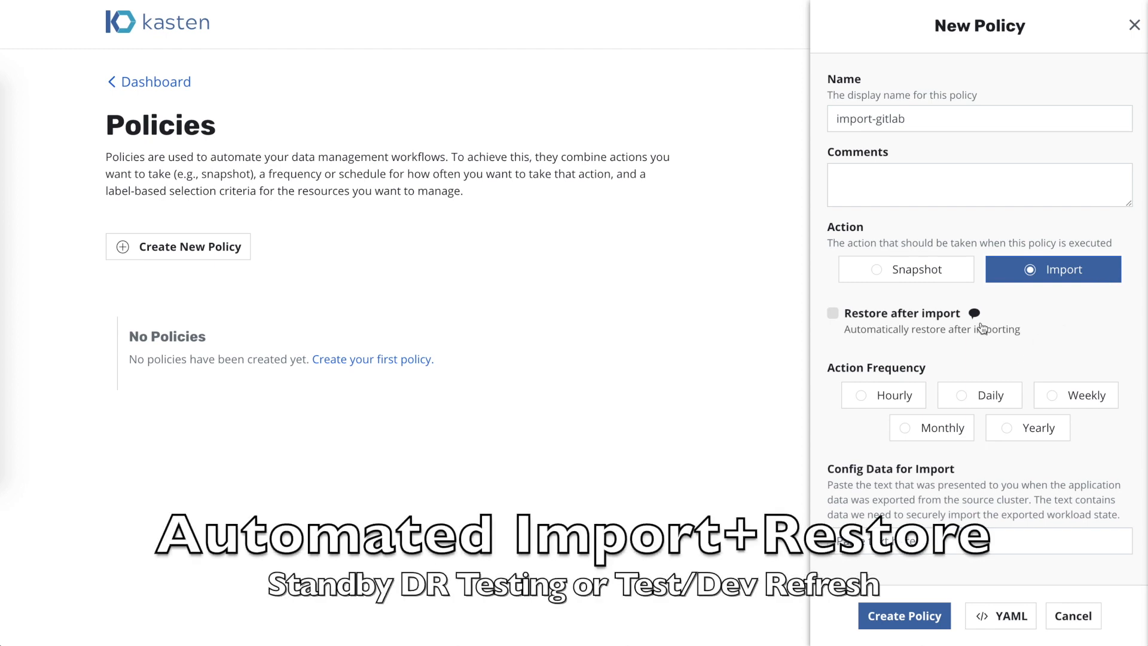
mouse_move(973, 314)
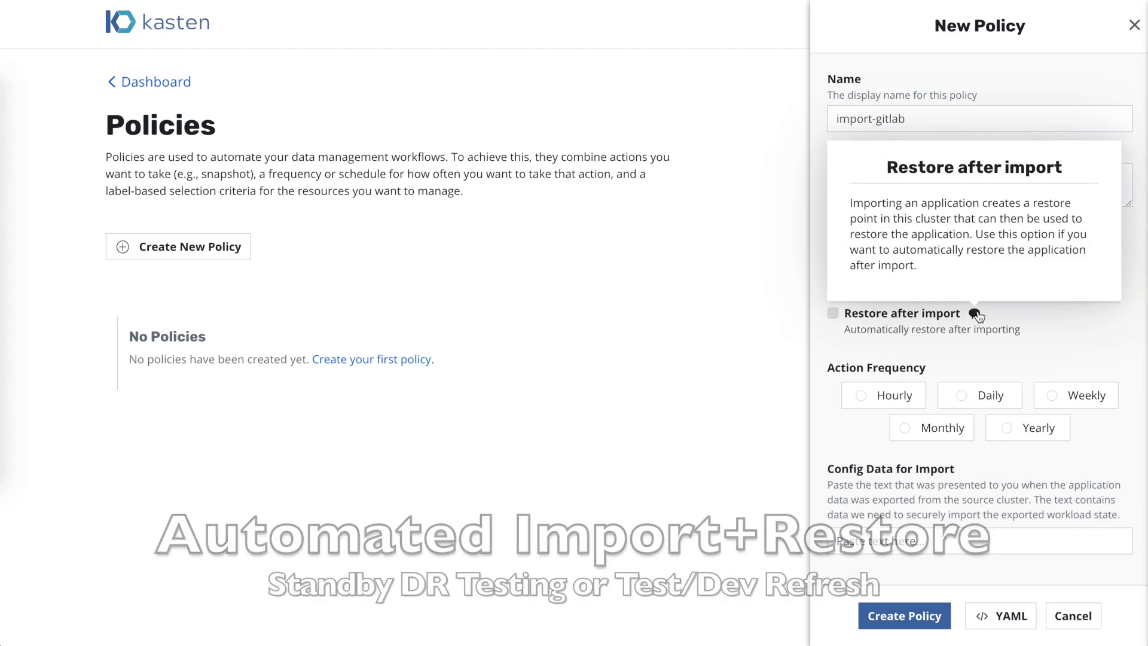
click(833, 313)
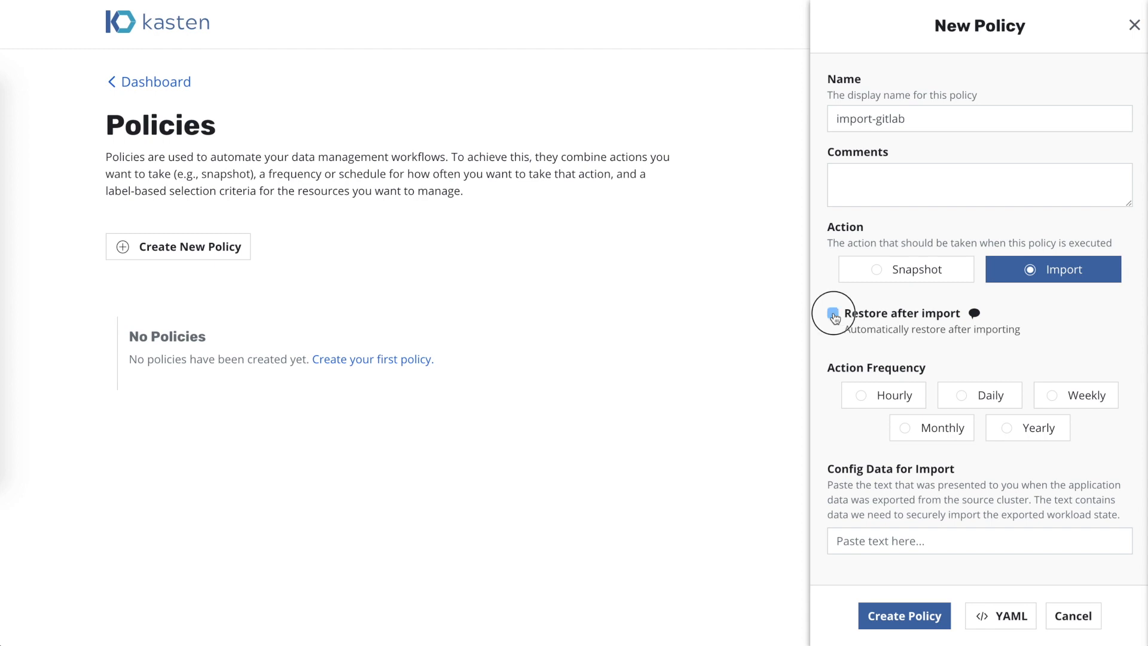
click(833, 316)
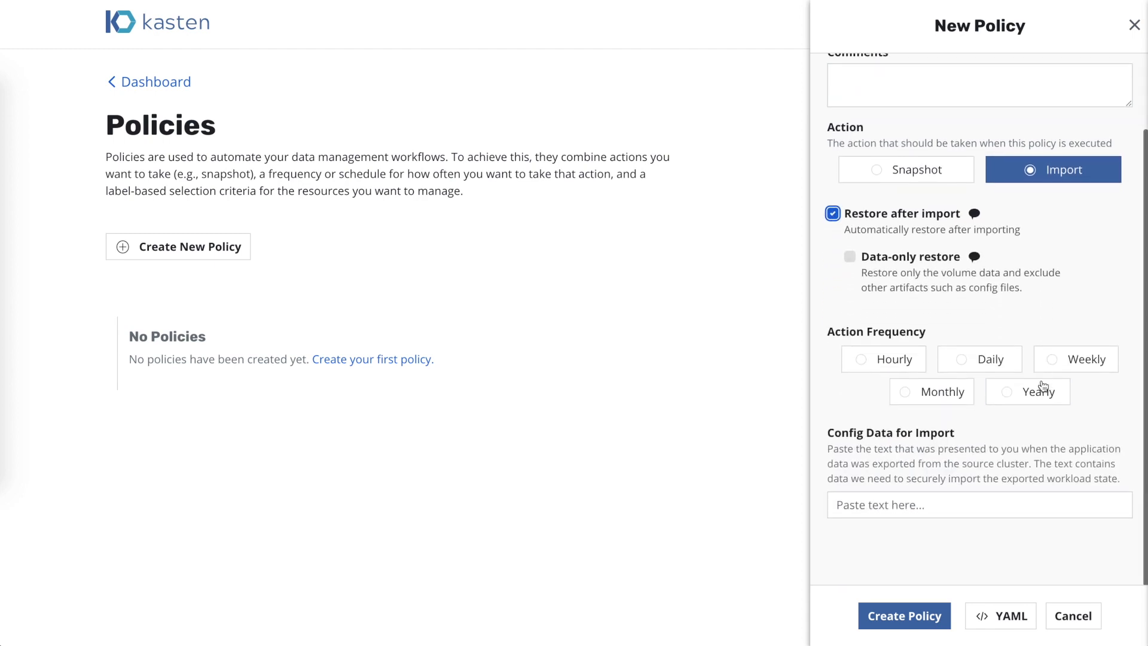
click(979, 359)
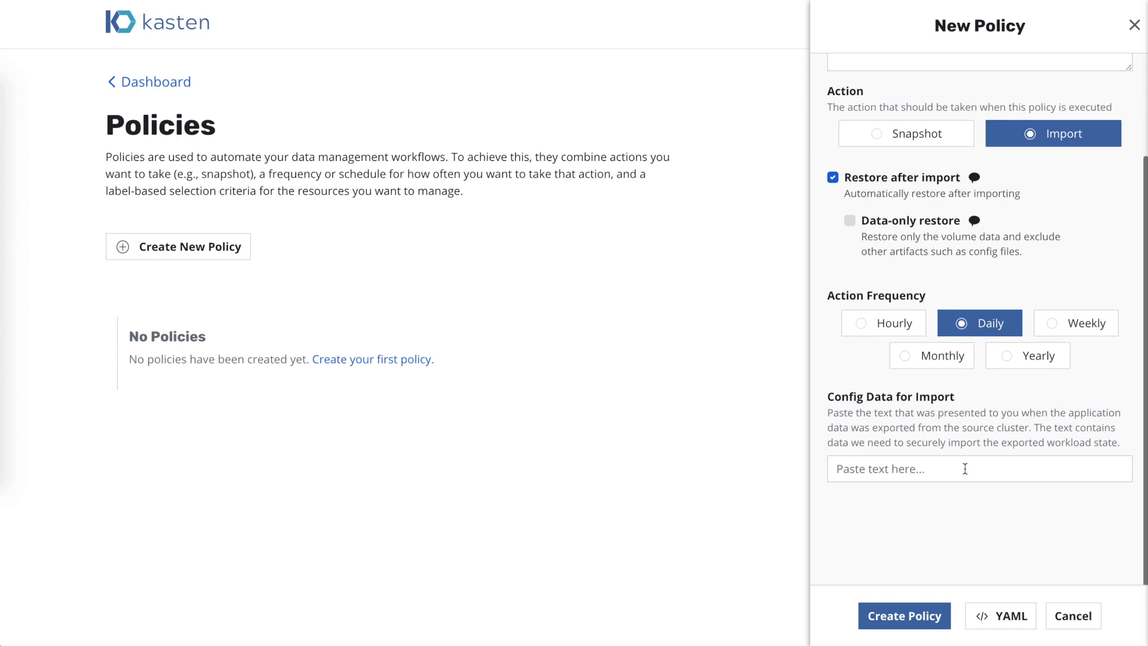
- Paste the exported config data, keep import-profile, and create the import-gitlab policy
text(/wopv26a9e6BbauWnyuAC2J0XlZnWWLC+XjnSfe8AgcvRpcBniDsjnl2)
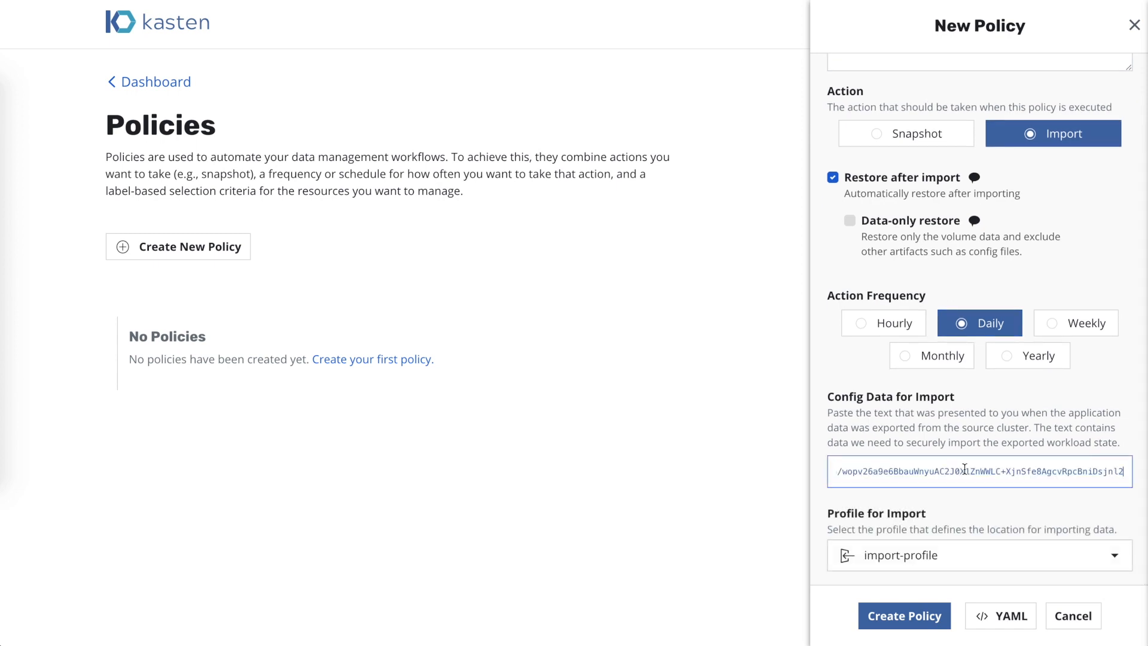
scroll(down, 3)
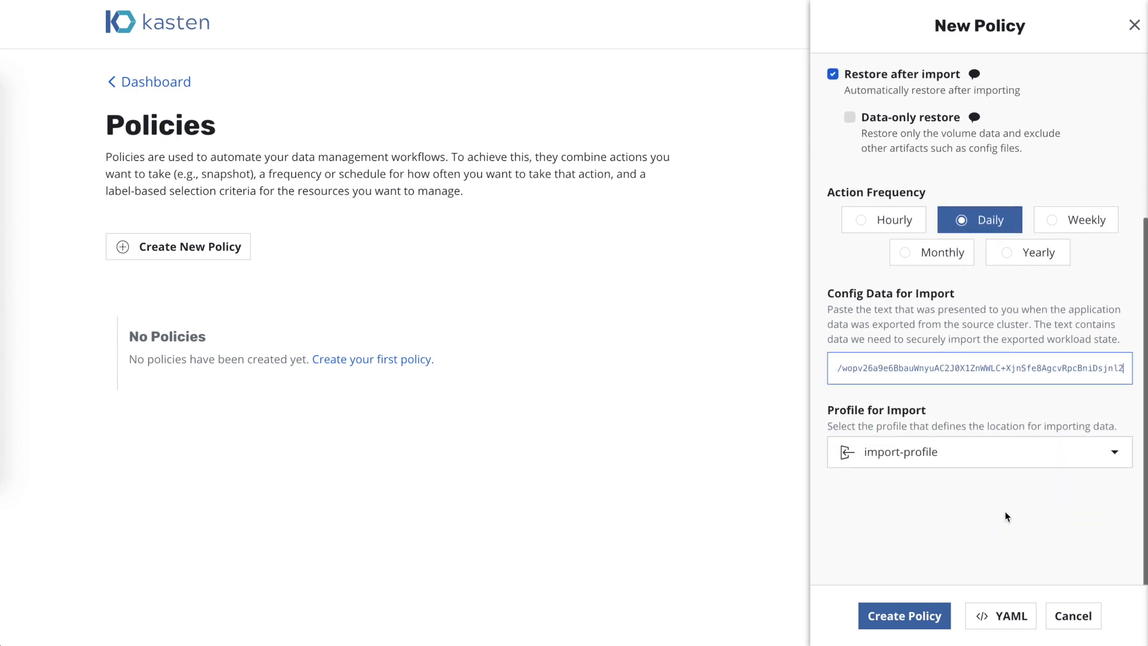
mouse_move(1009, 467)
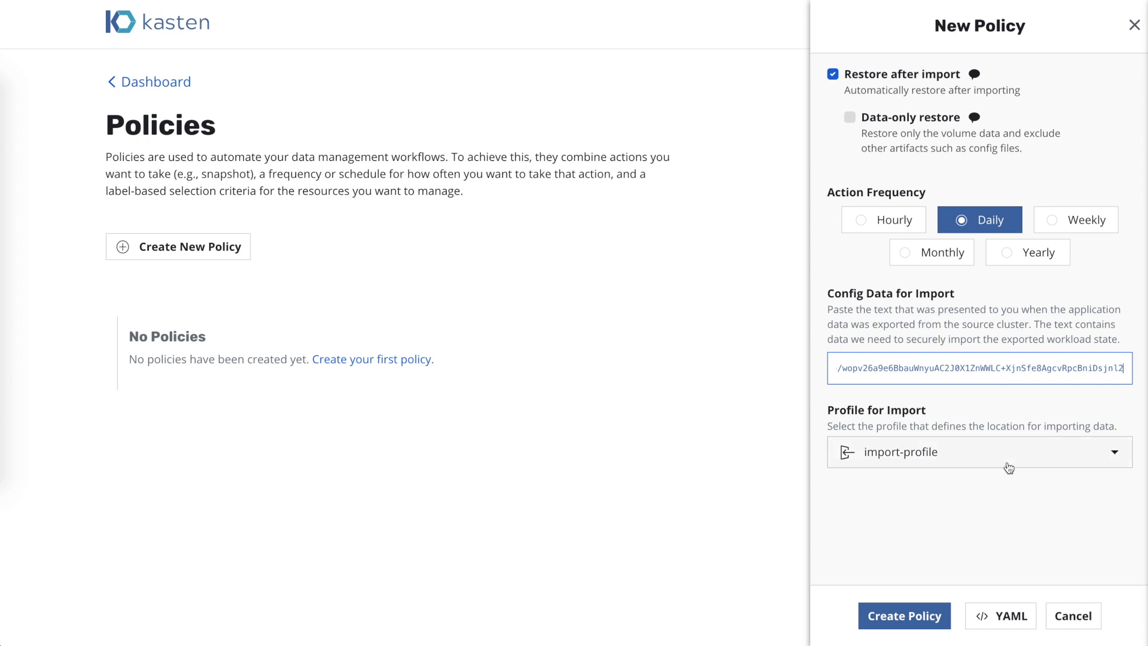
click(979, 452)
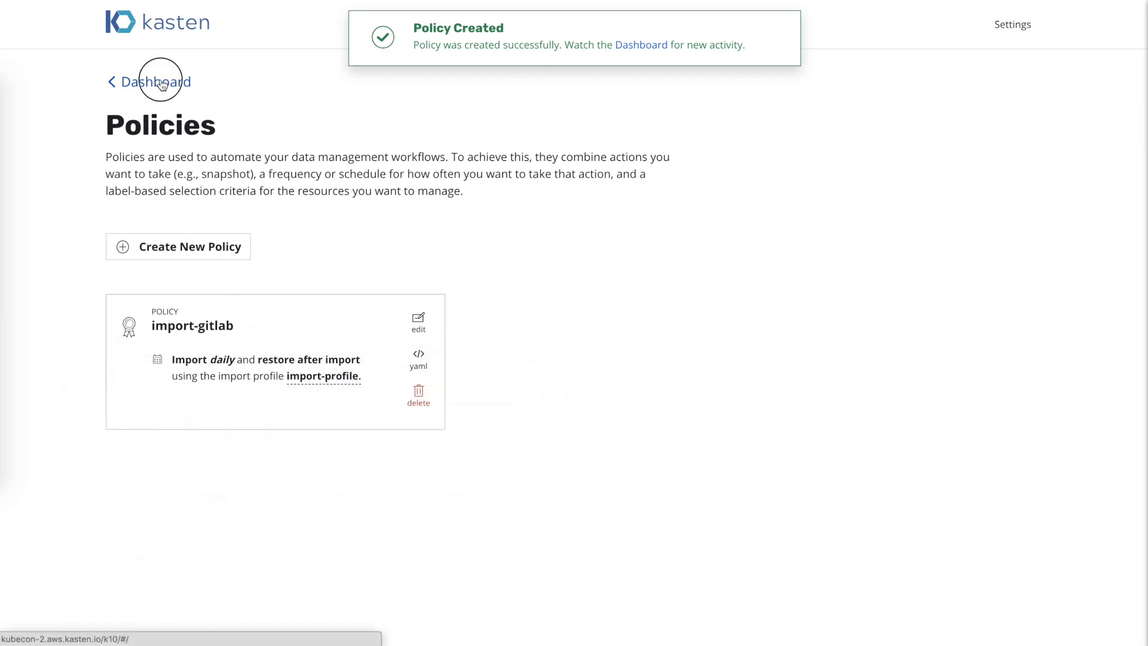
- Watch the dashboard jobs list until the gitlab restore job completes
click(156, 81)
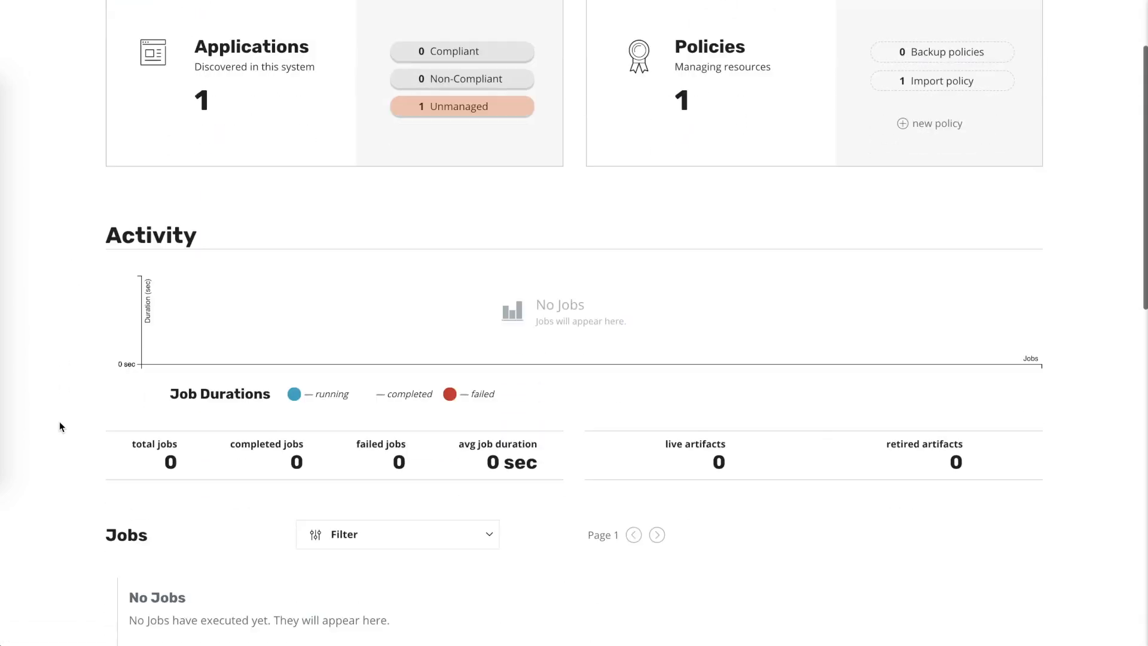
scroll(down, 3)
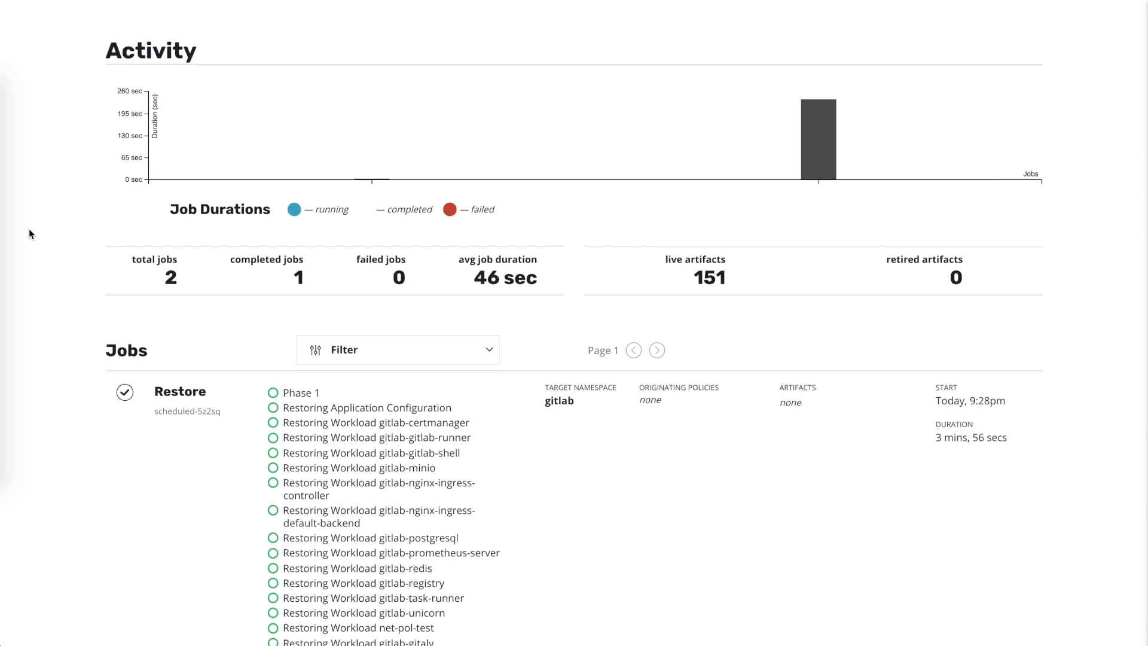
scroll(up, 3)
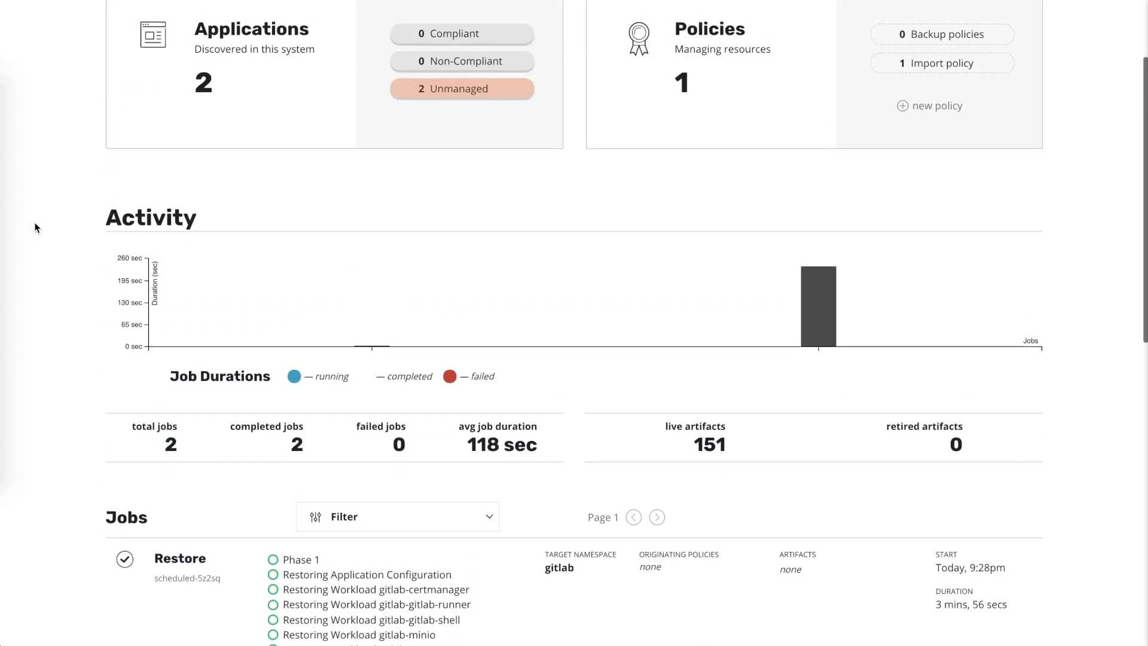